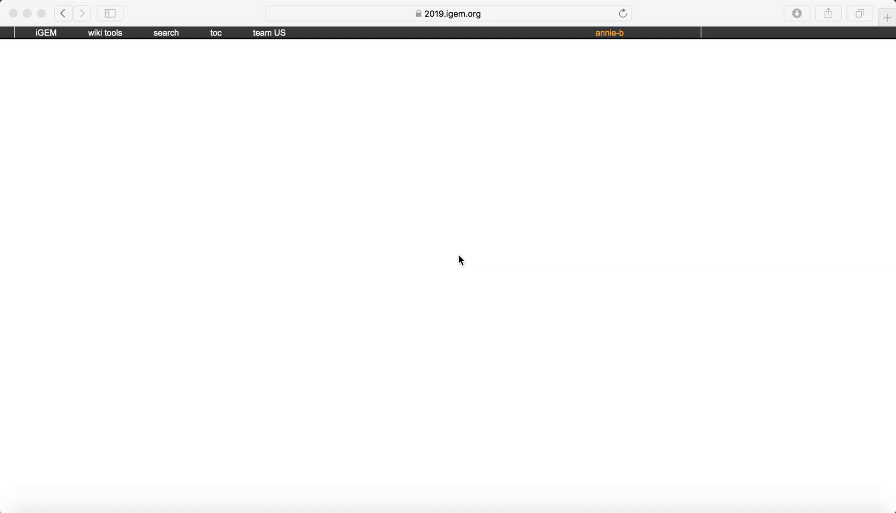
mouse_move(415, 232)
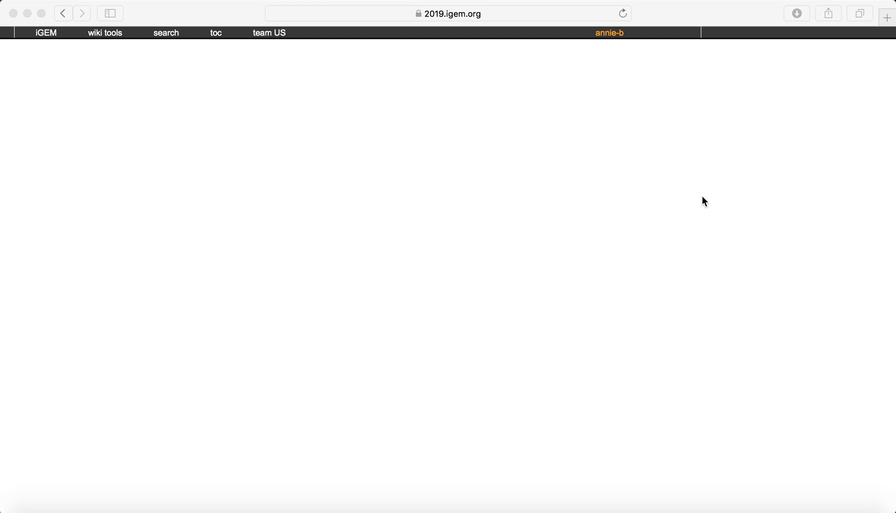
mouse_move(771, 231)
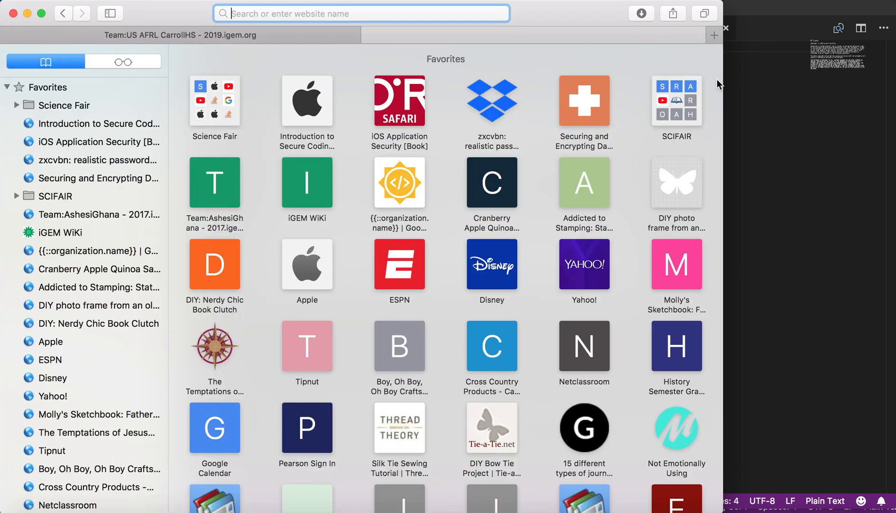
- Go to github.com in a new Safari tab and hide the favourites list
text(git)
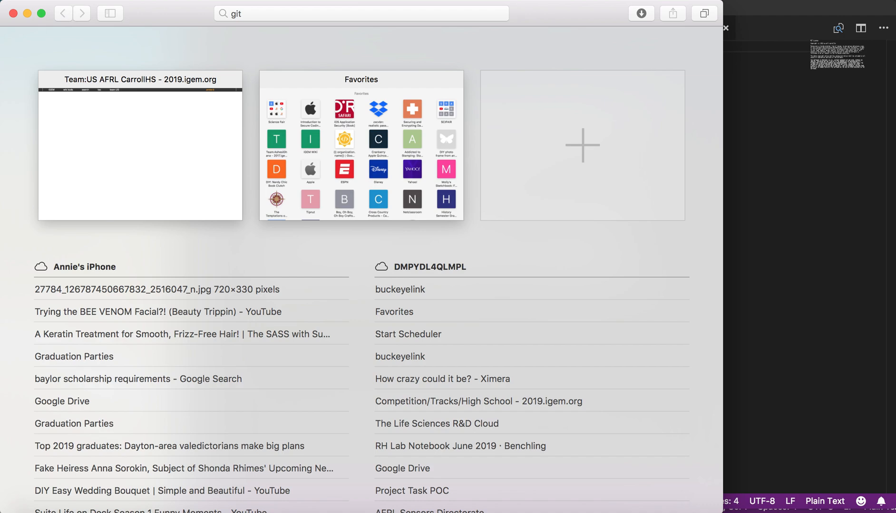
text(hub)
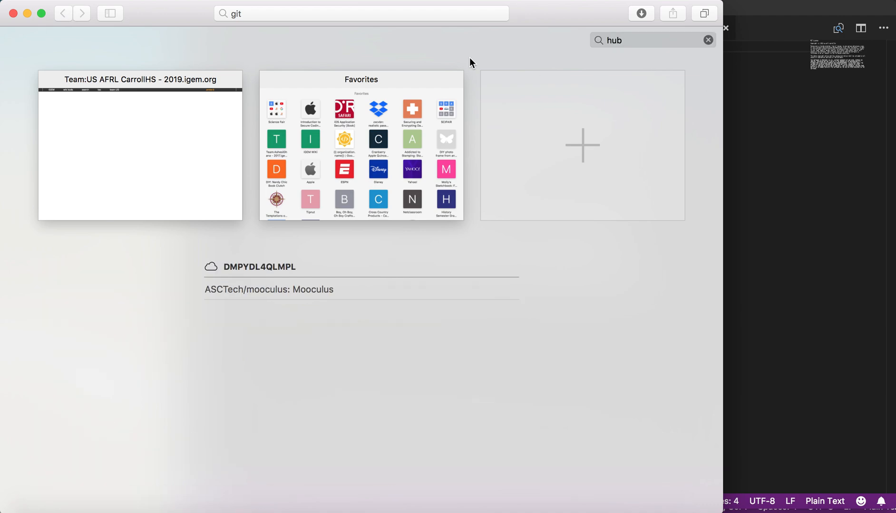
click(361, 13)
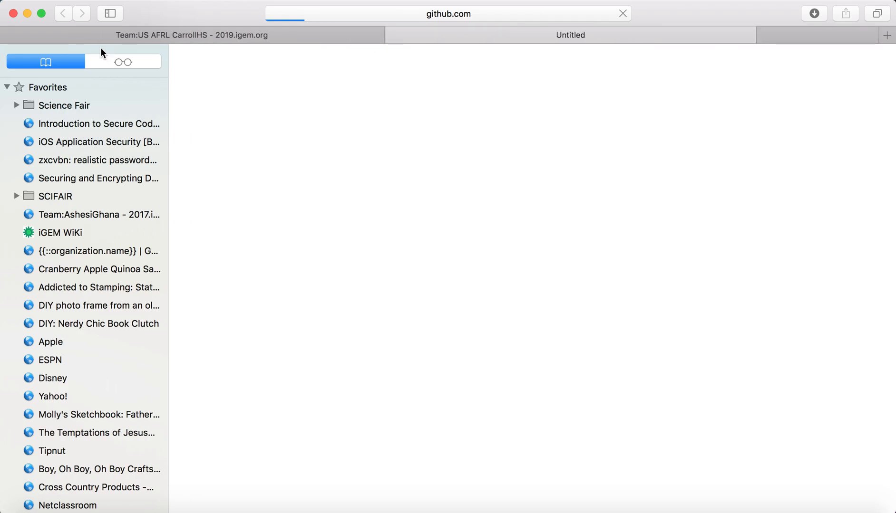
click(109, 13)
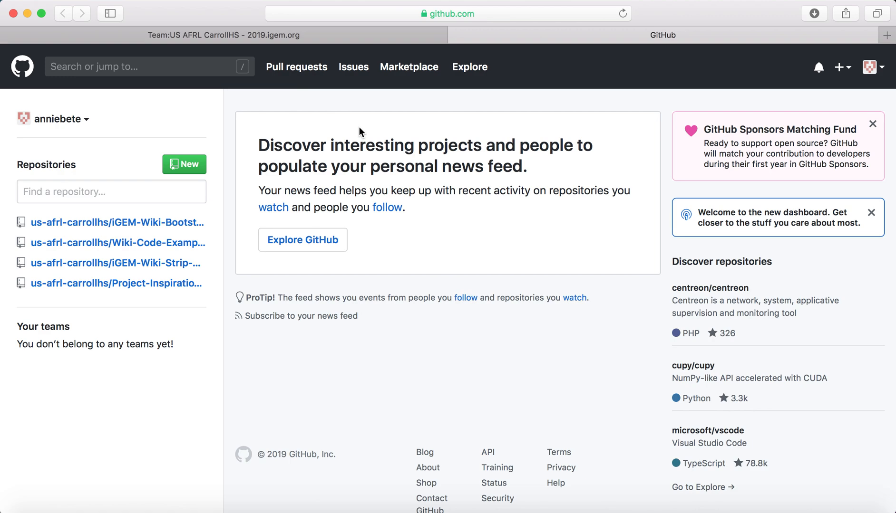
mouse_move(268, 203)
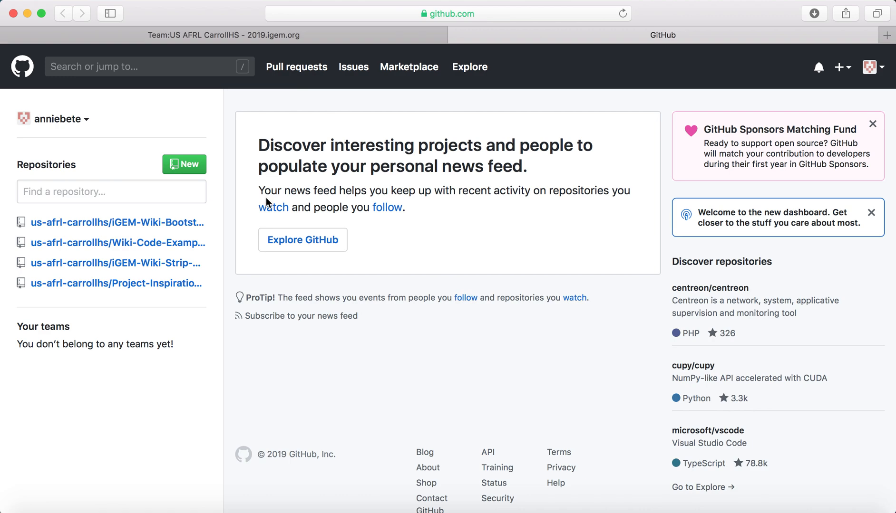
- Open the iGEM-Wiki-Bootstrap repository and view its Bootstrap CSS and JS file list
click(112, 222)
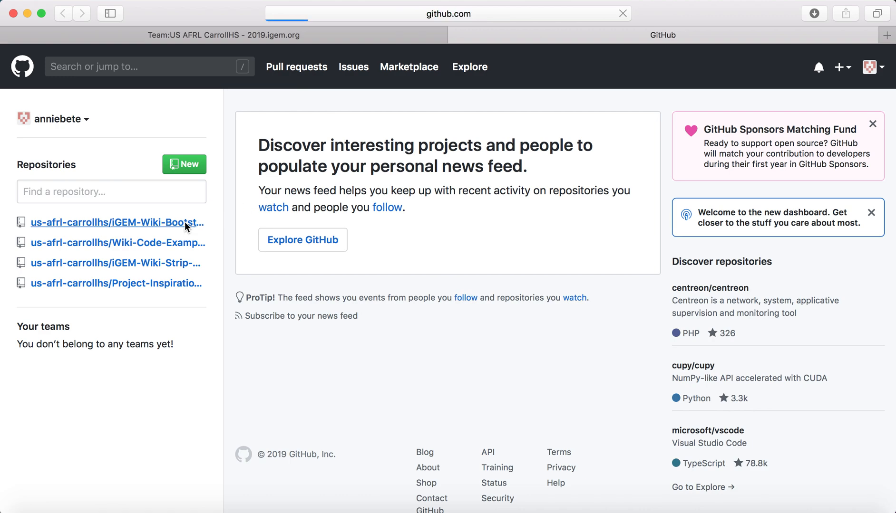
click(116, 222)
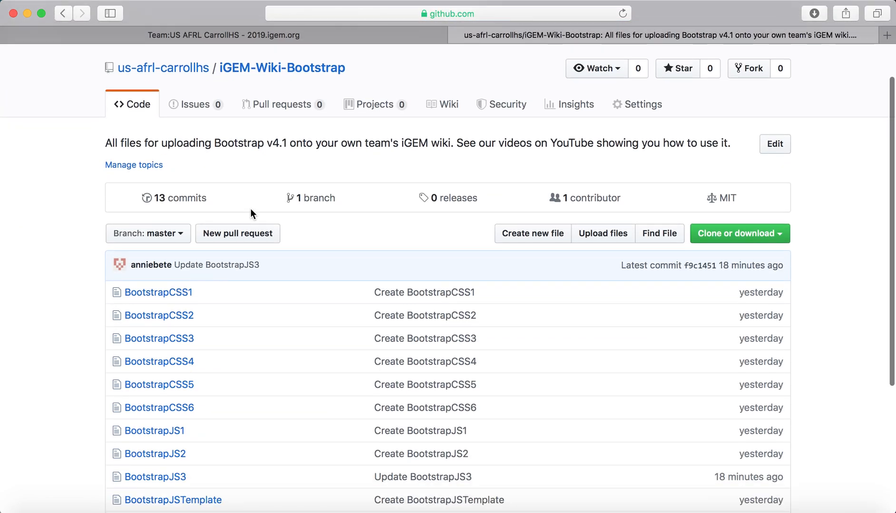
scroll(down, 3)
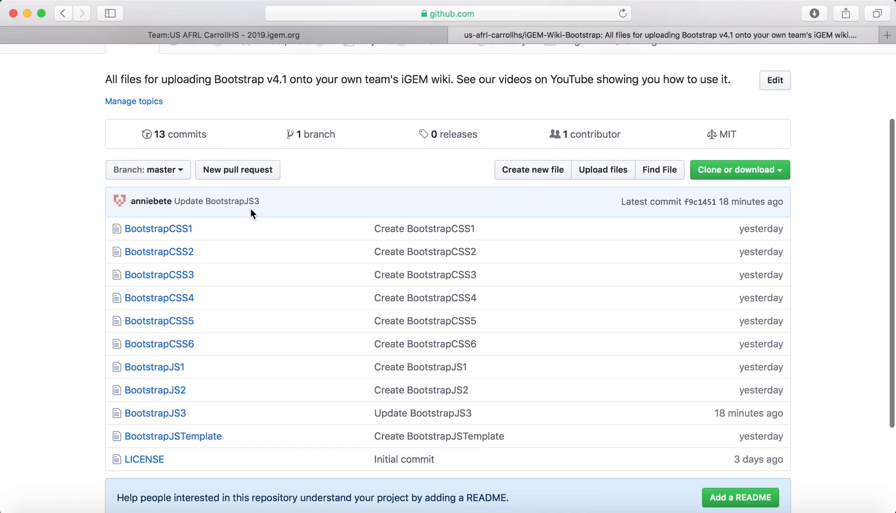
scroll(down, 3)
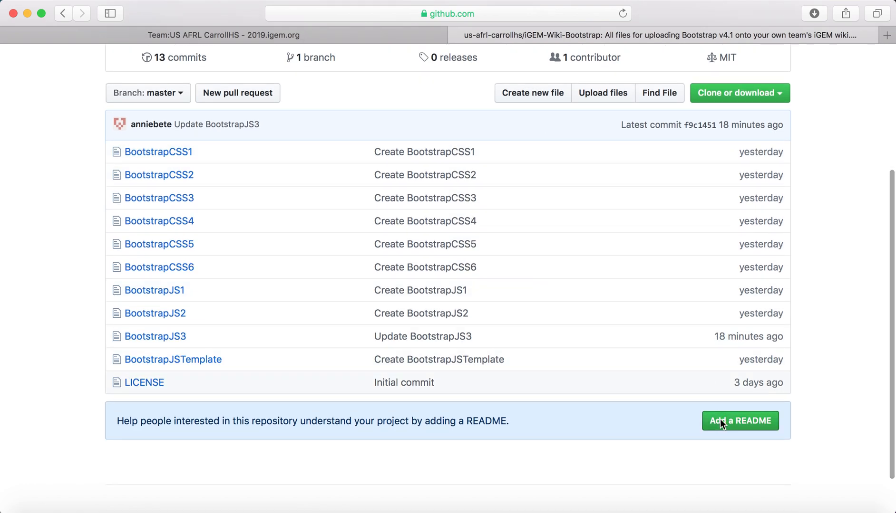
click(739, 421)
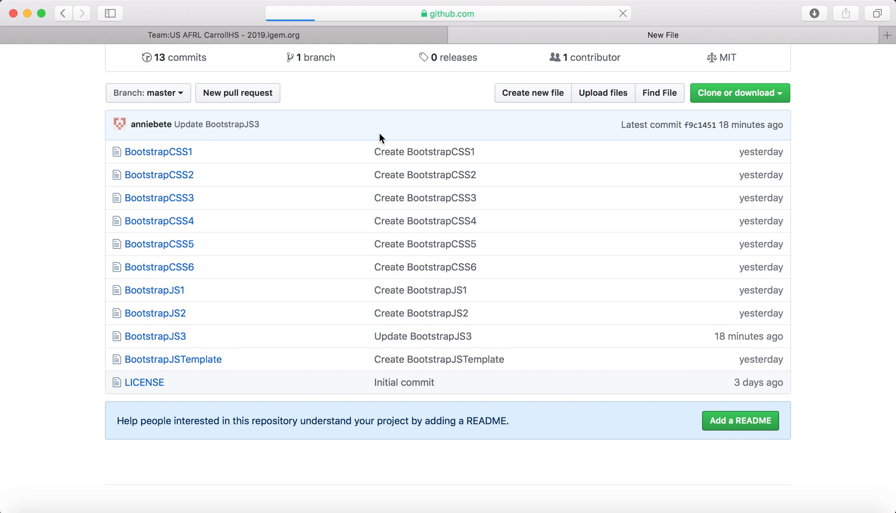
click(739, 421)
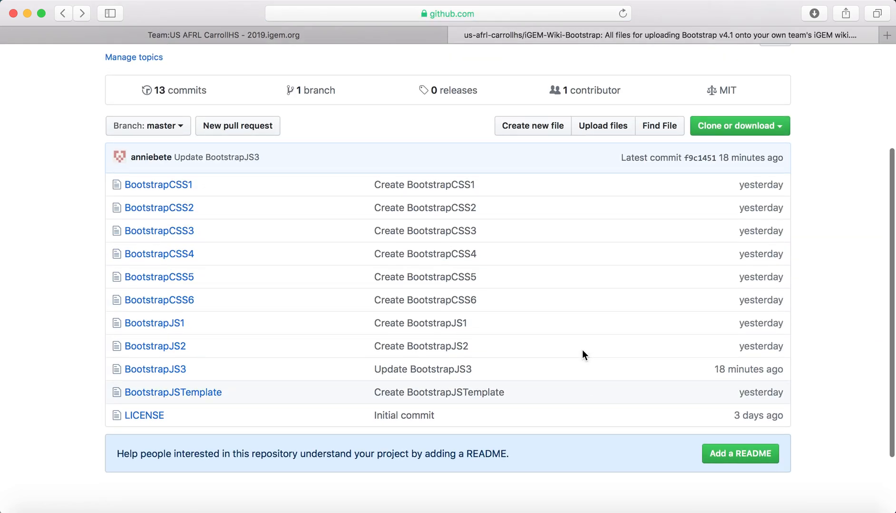
- Download the iGEM-Wiki-Bootstrap repository as a ZIP archive
click(739, 126)
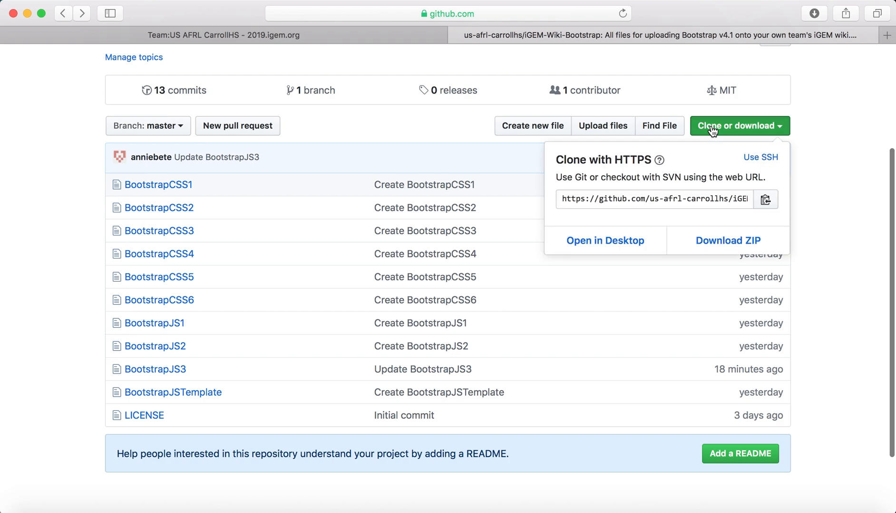
click(727, 240)
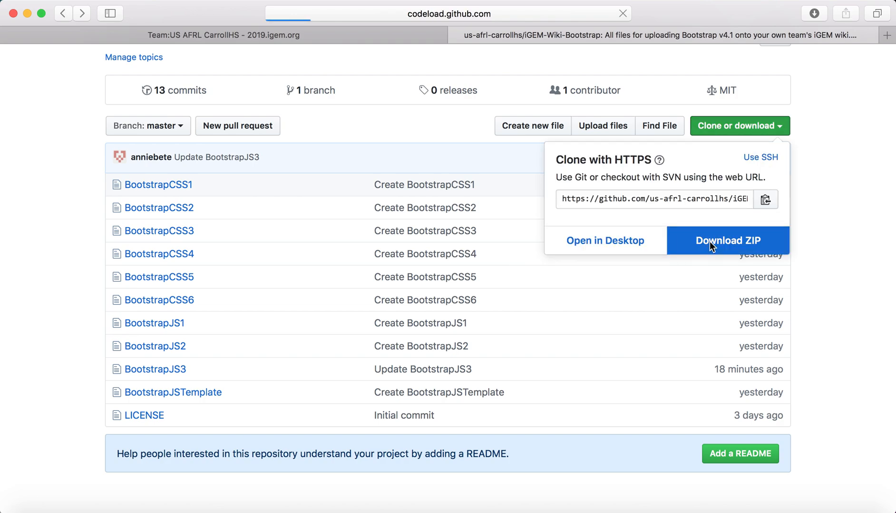
- Open the downloaded iGEM-Wiki-Bootstrap-master-3 files in the code editor and return to the wiki
click(727, 240)
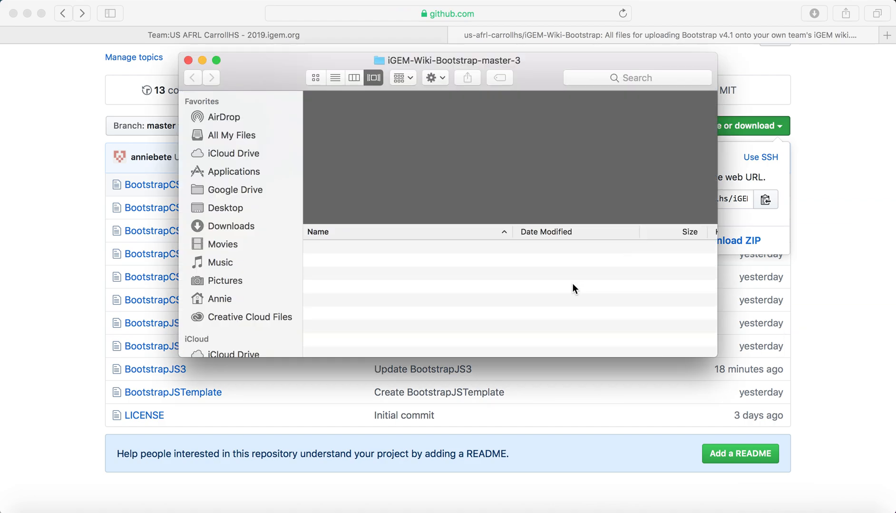
mouse_move(481, 287)
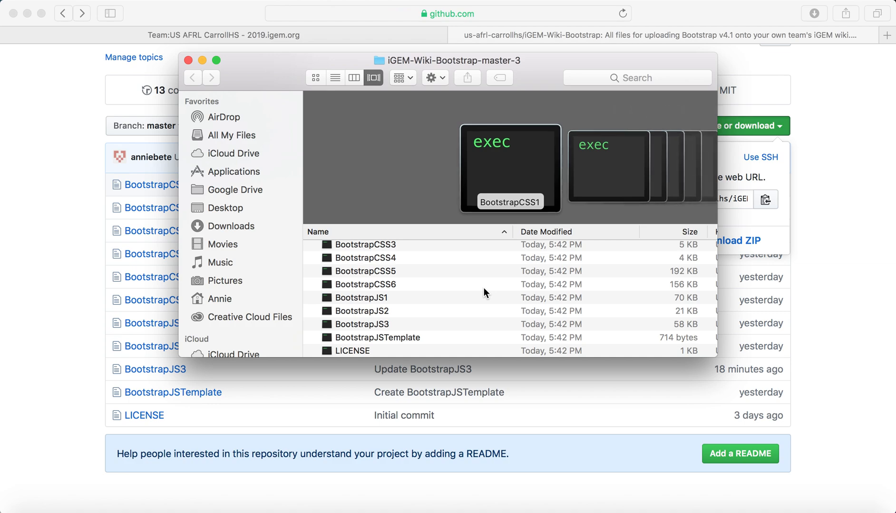
click(360, 251)
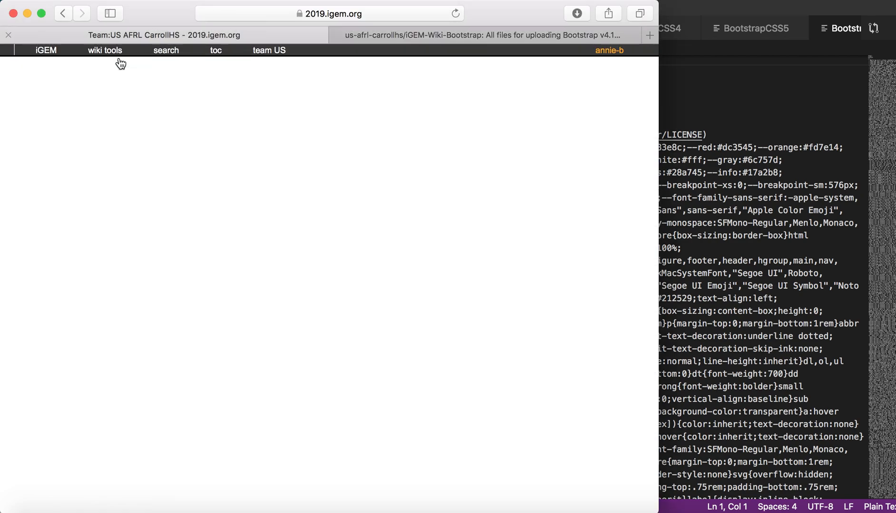
- Add {{US_AFRL_CarrollHS/Bootstrap}} to the team page source and save the page
click(104, 50)
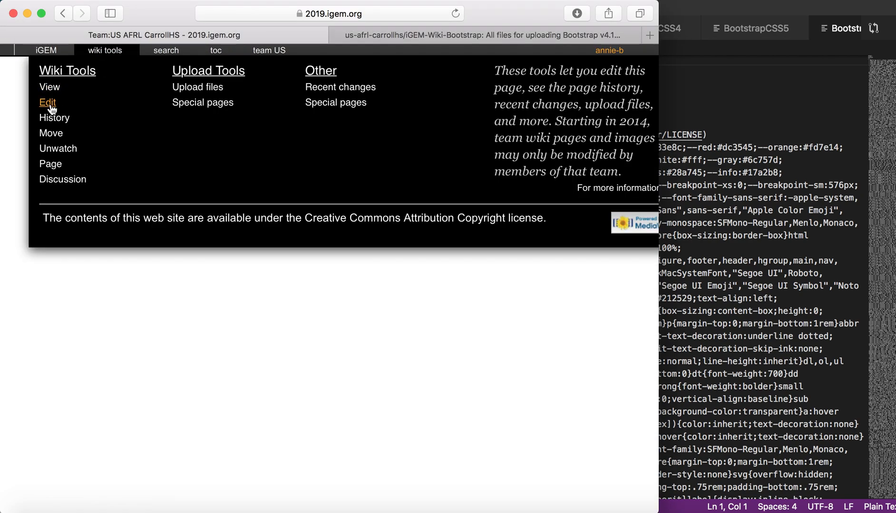
click(47, 102)
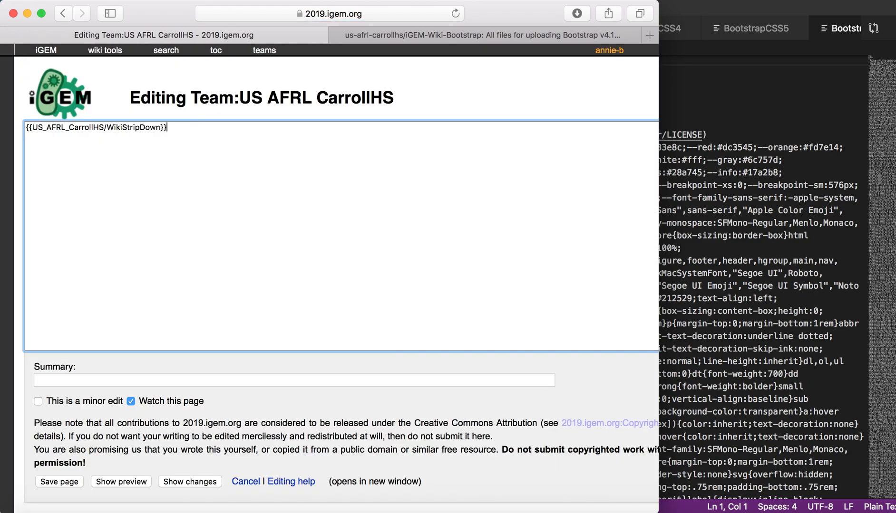
text({{US_)
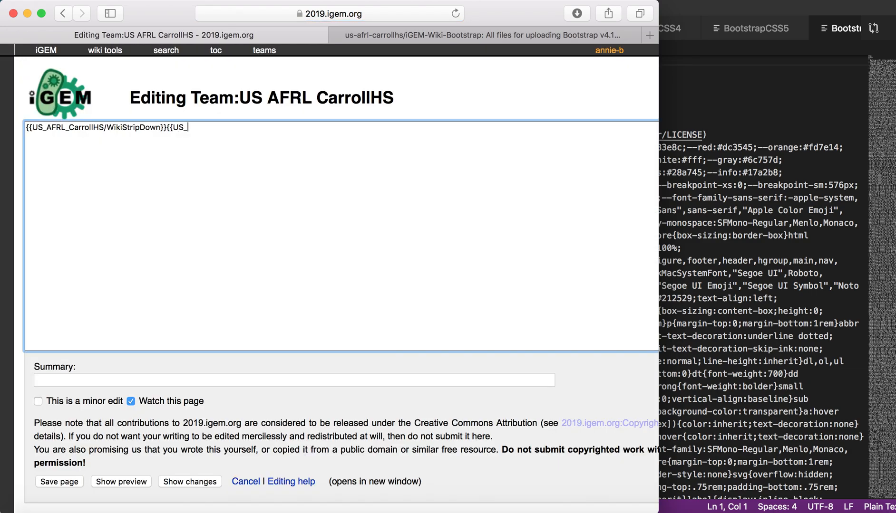
text(AFRL)
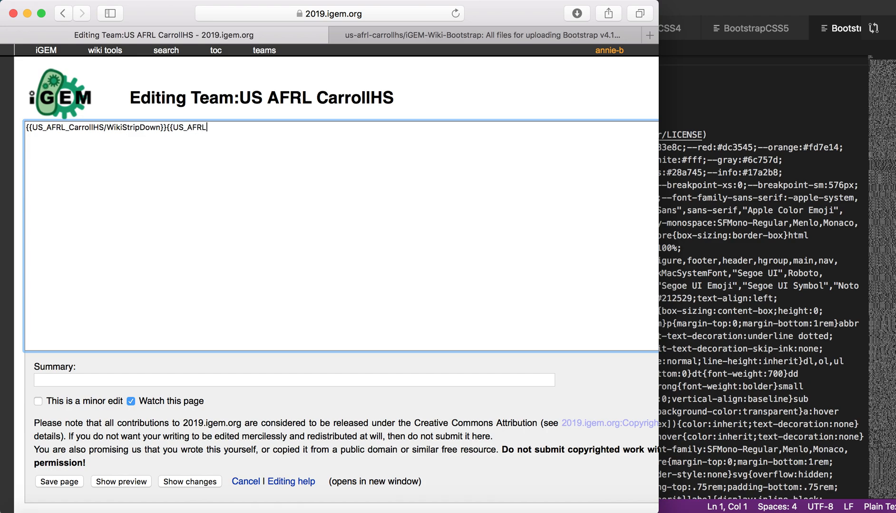
text(_Carroll)
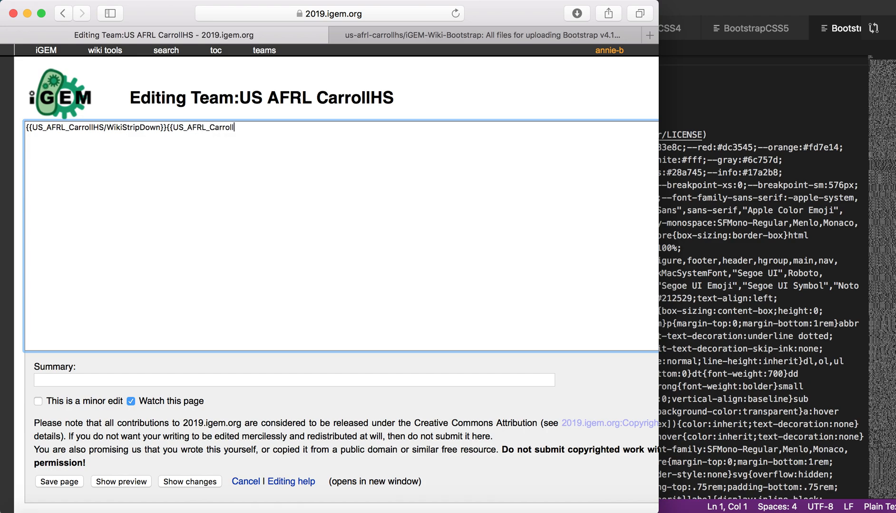
text(HS/)
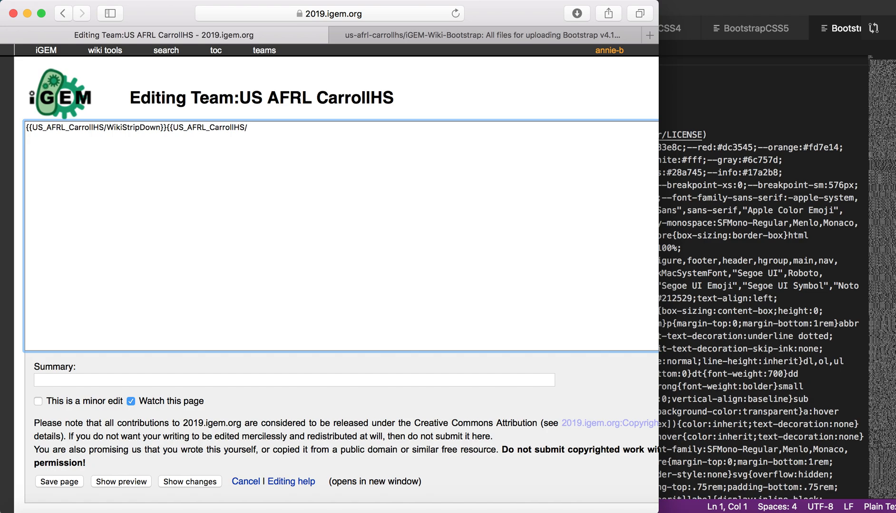
text(Bootstro)
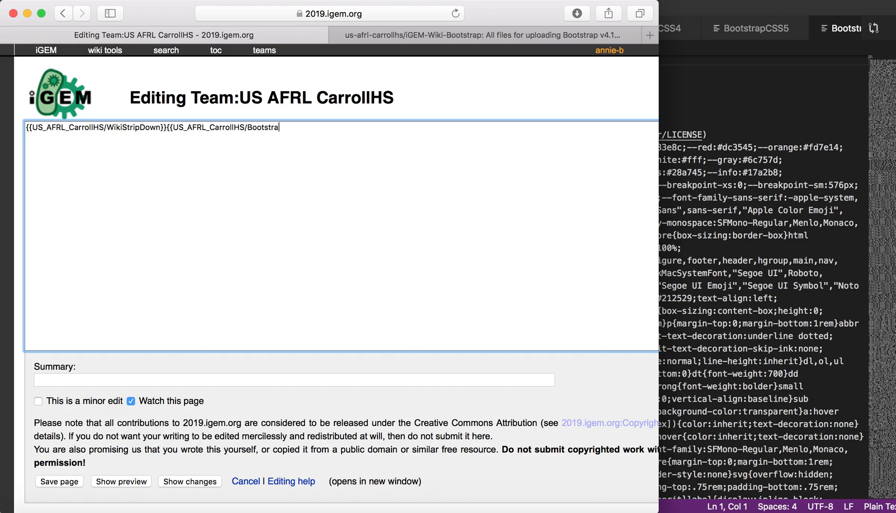
text(p}})
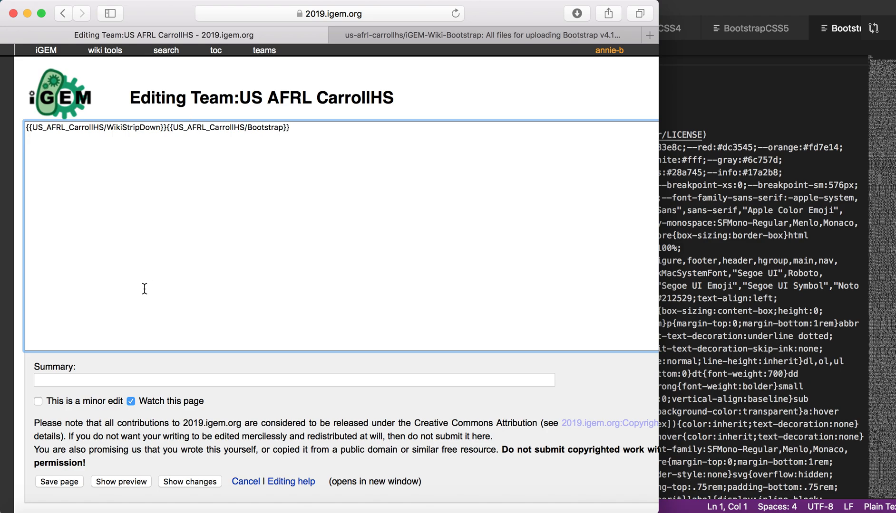
click(59, 481)
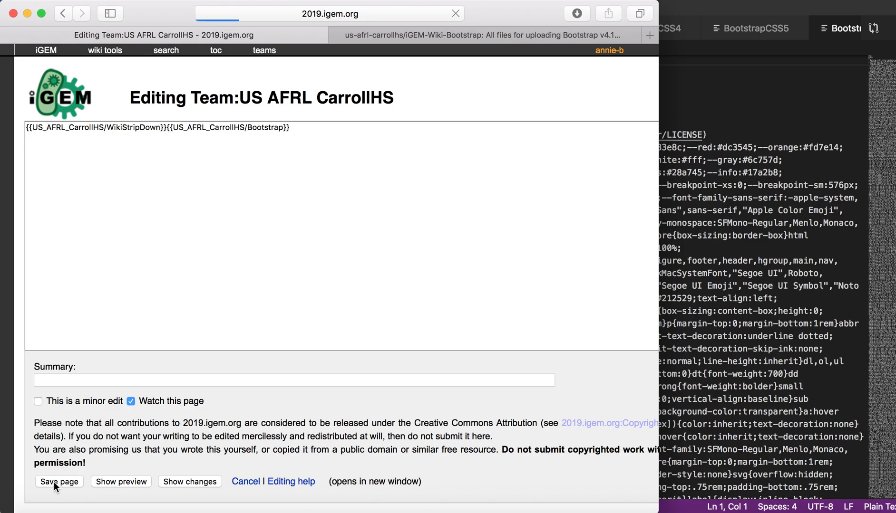
click(58, 481)
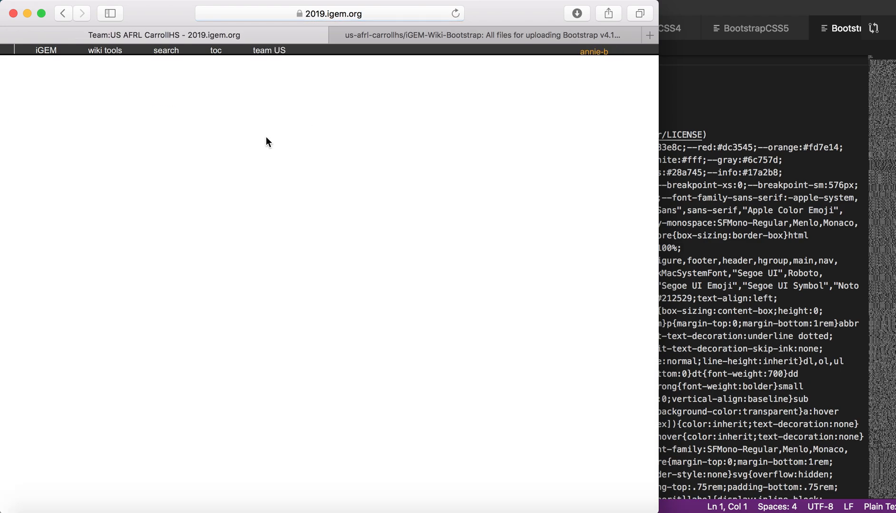
- Edit the Bootstrap template in a new tab to call BootstrapCSS1–6 and BootstrapJS, and save it
click(105, 51)
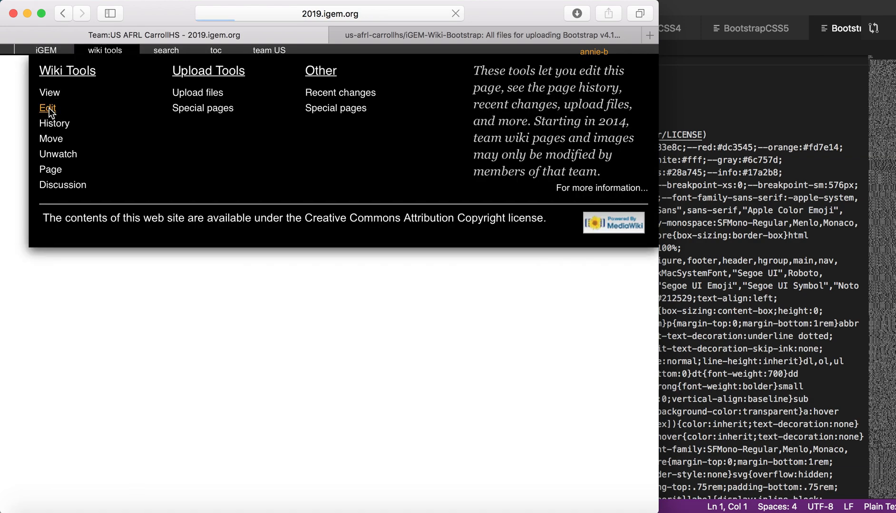
click(46, 109)
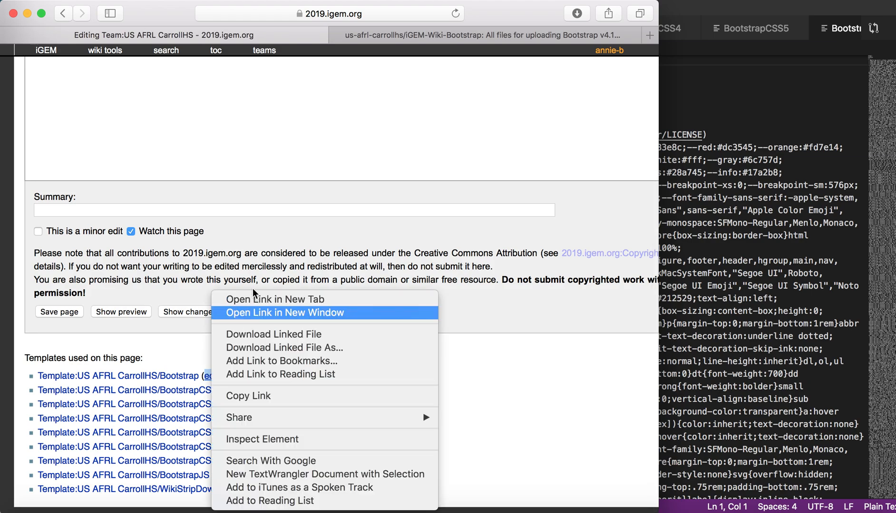
click(284, 313)
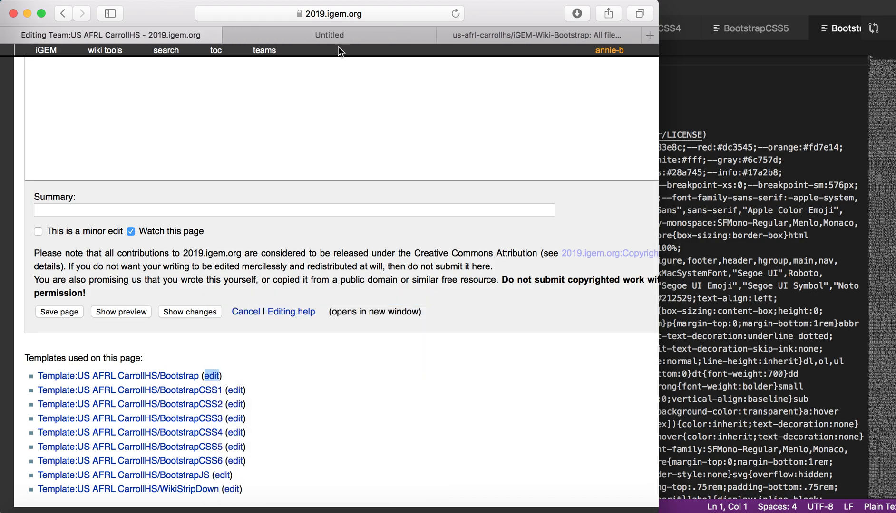
click(211, 377)
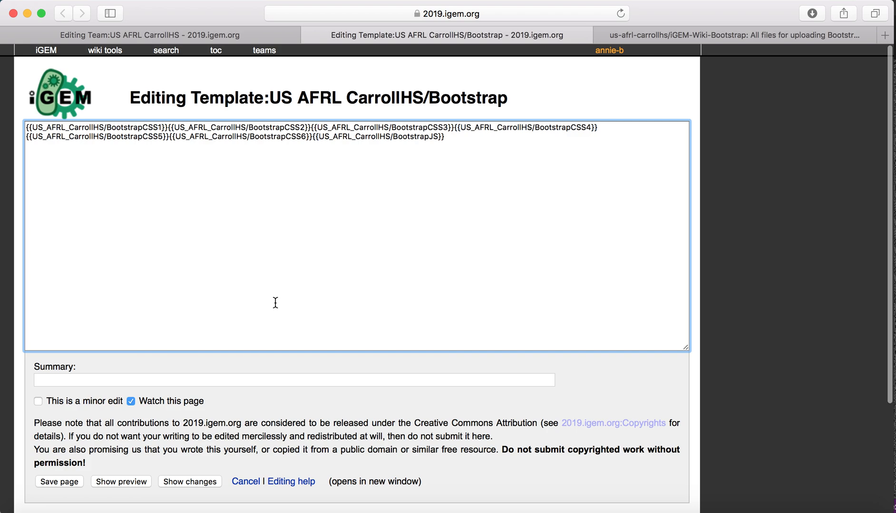
click(58, 481)
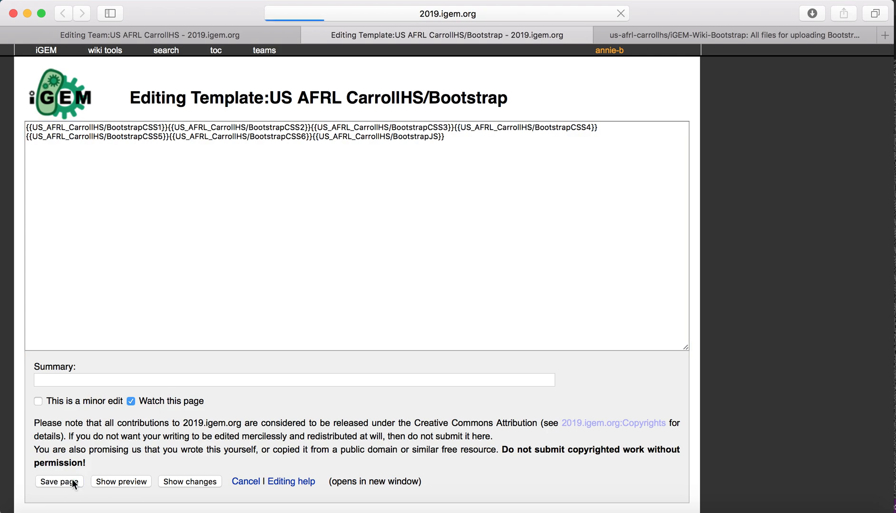
click(59, 481)
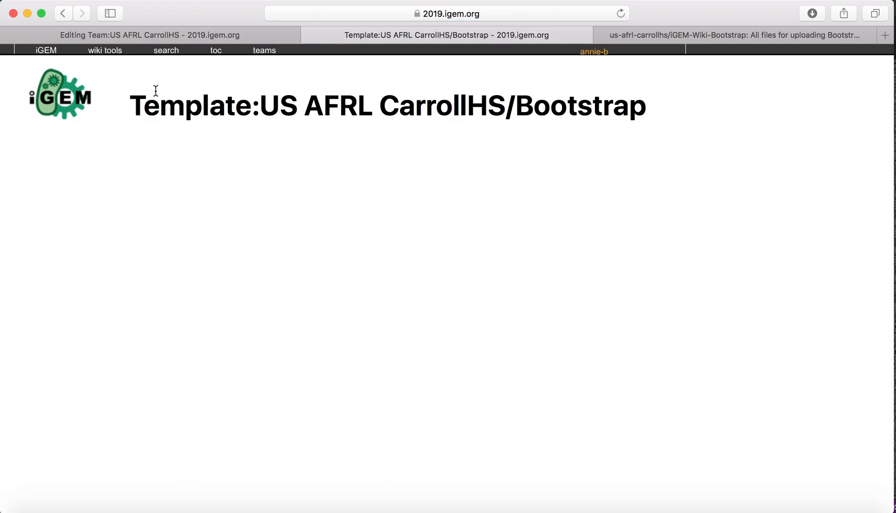
- Open the BootstrapCSS1 template's edit page in a new tab from the Bootstrap template editor
click(104, 50)
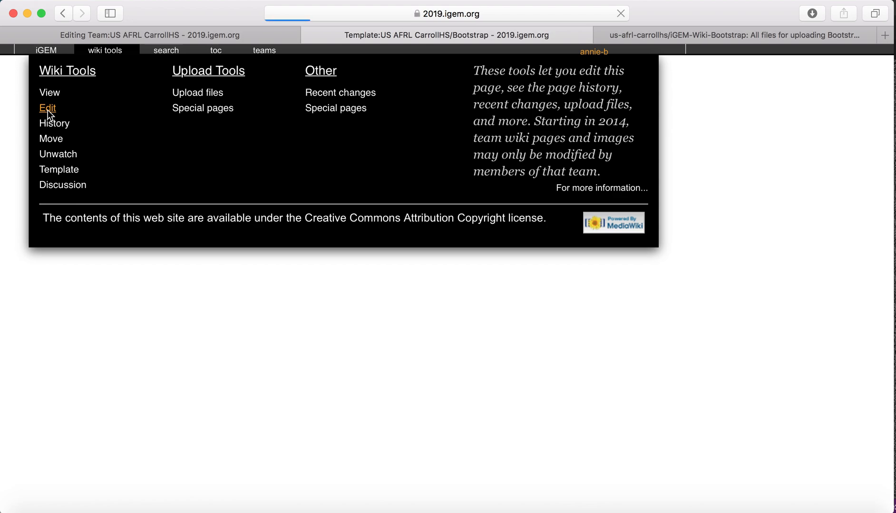
click(47, 109)
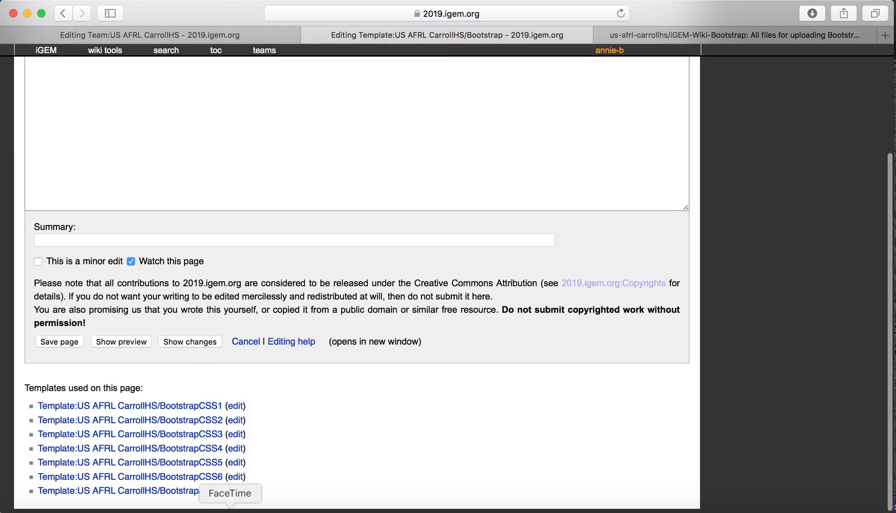
mouse_move(235, 407)
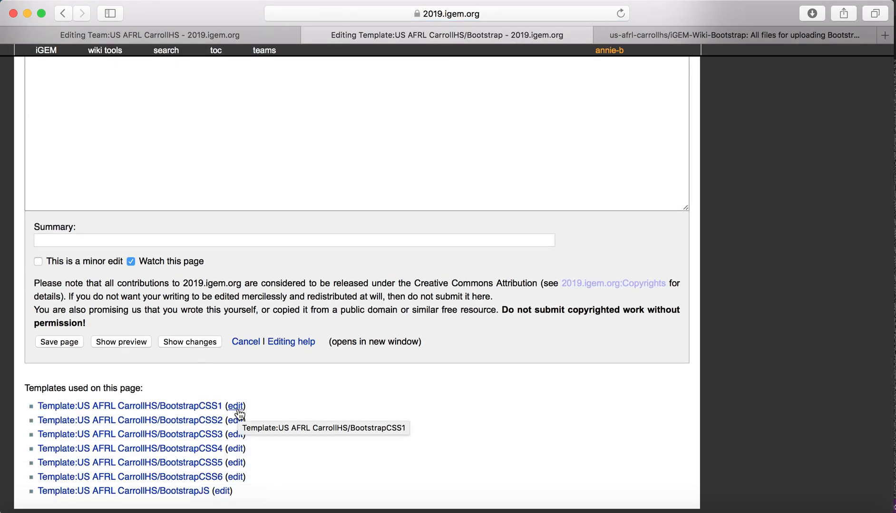
right_click(235, 406)
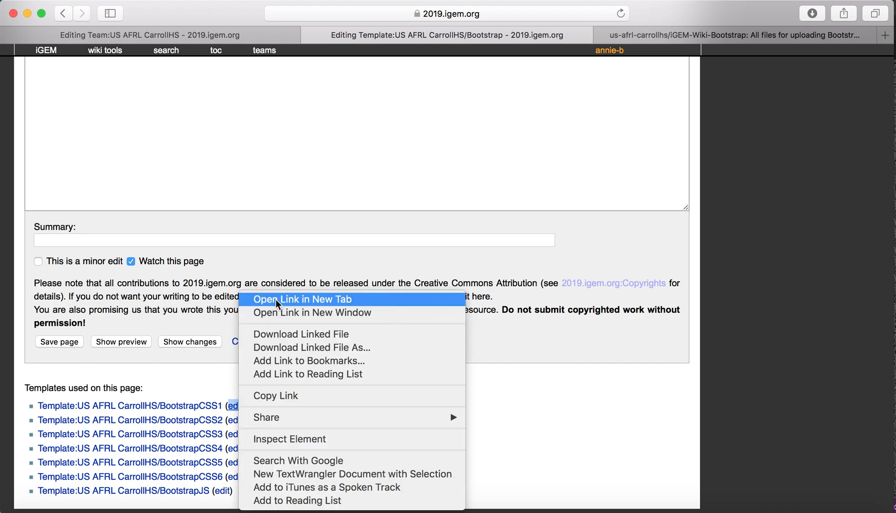
click(303, 300)
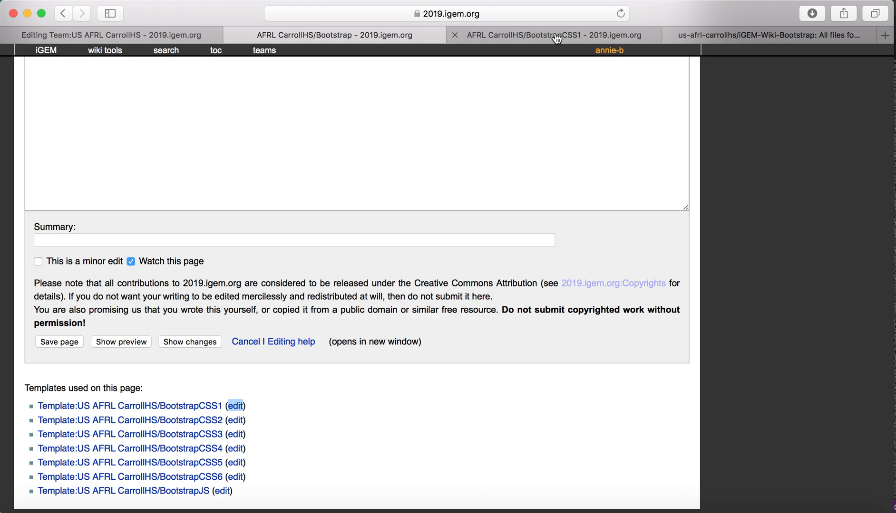
click(454, 35)
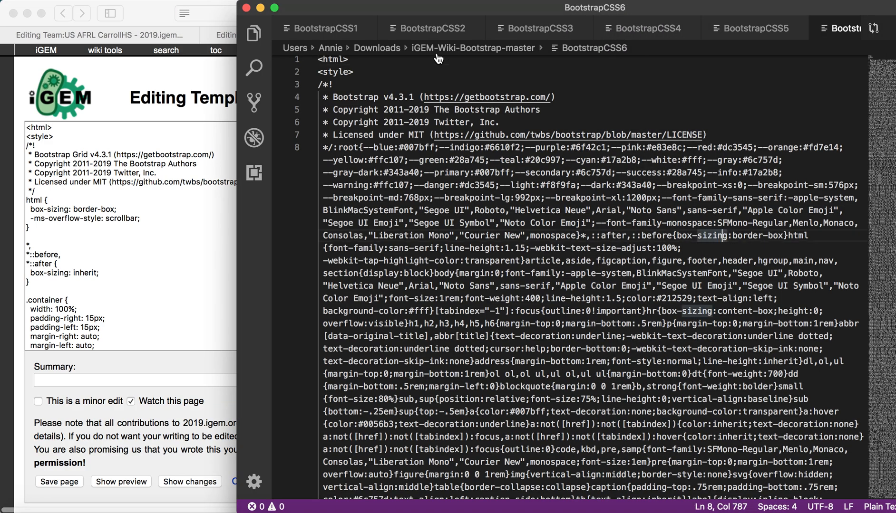
- Fill the BootstrapCSS1 template with the Bootstrap Grid stylesheet from VS Code, save it and close the tab
click(324, 28)
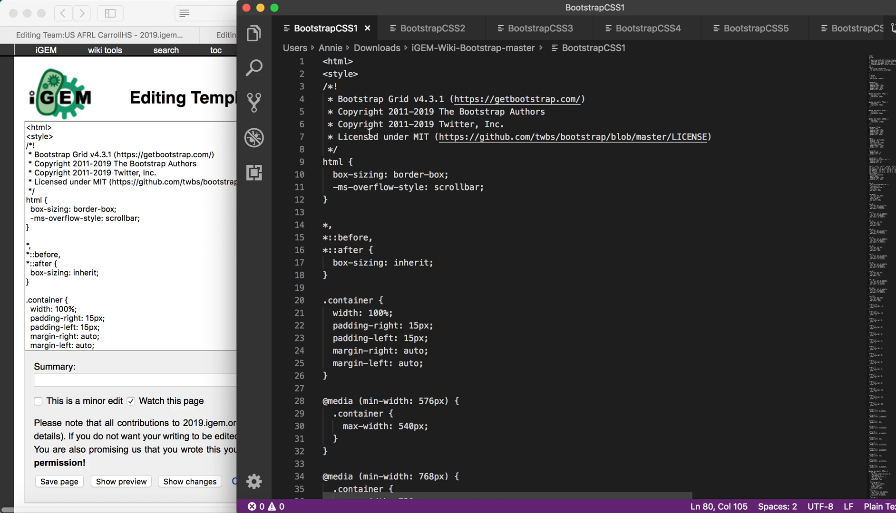
click(351, 163)
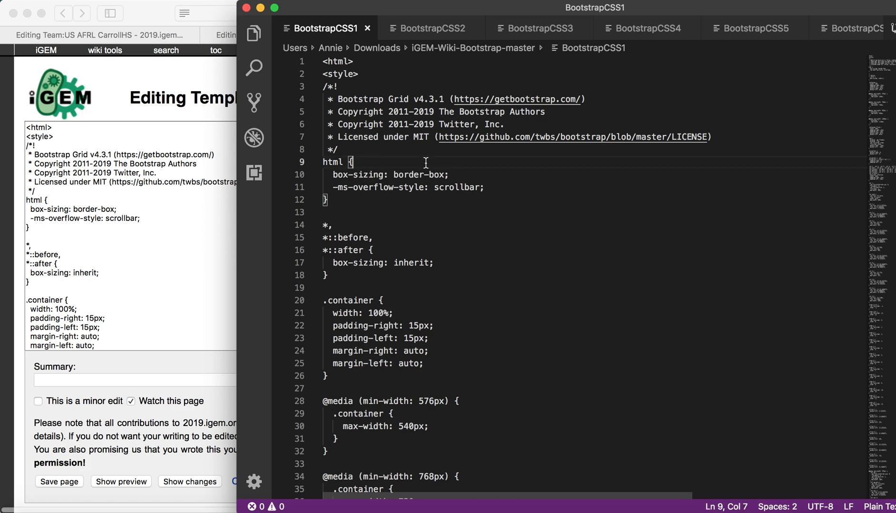
mouse_move(485, 225)
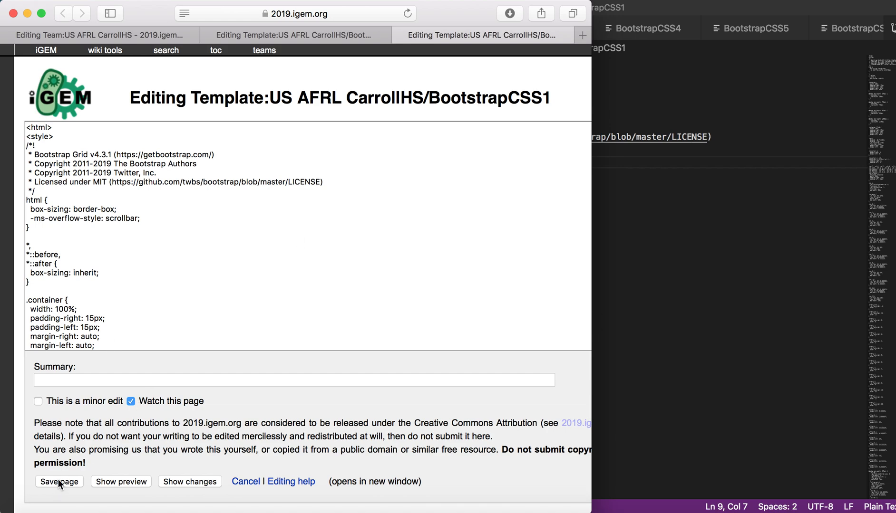
click(58, 481)
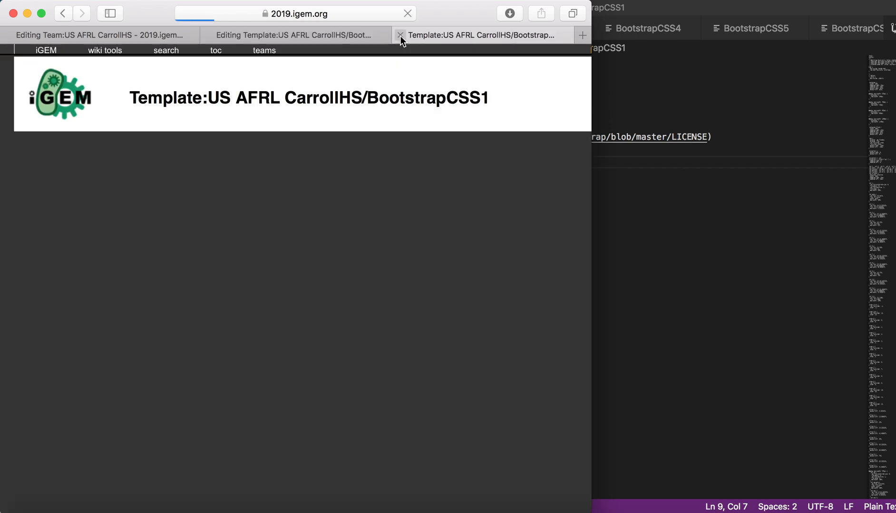
click(400, 35)
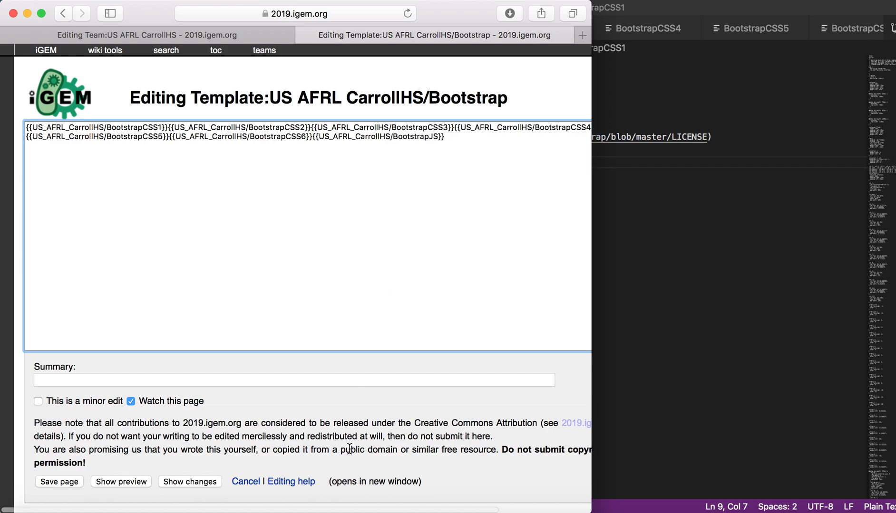
- Open the BootstrapJS edit link in a new tab and select the BootstrapJSTemplate script links in VS Code
scroll(down, 3)
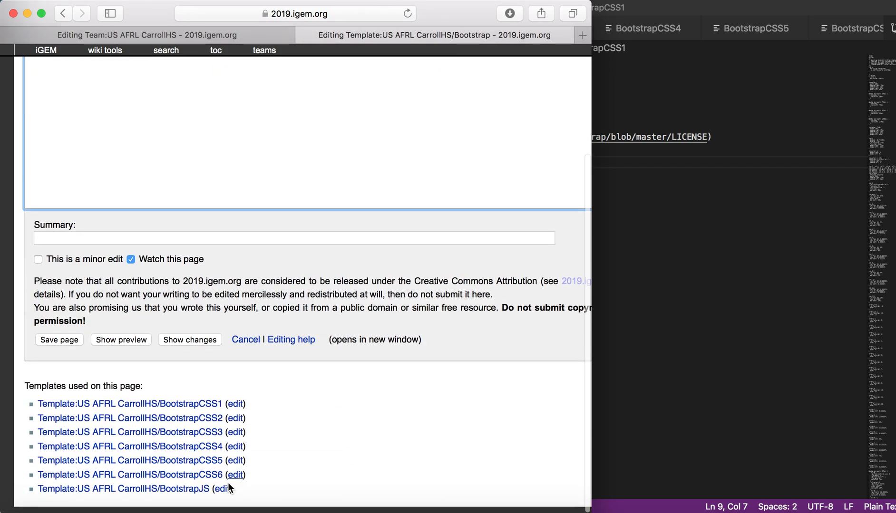
right_click(219, 489)
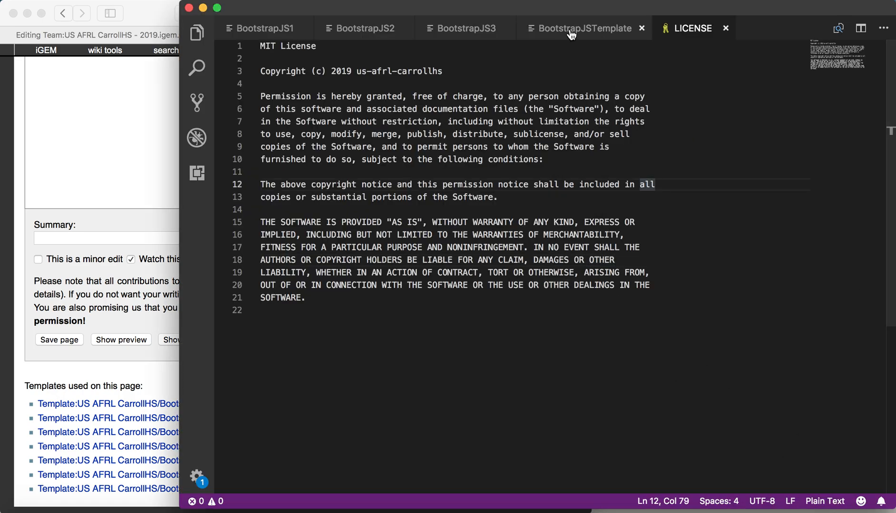
click(583, 28)
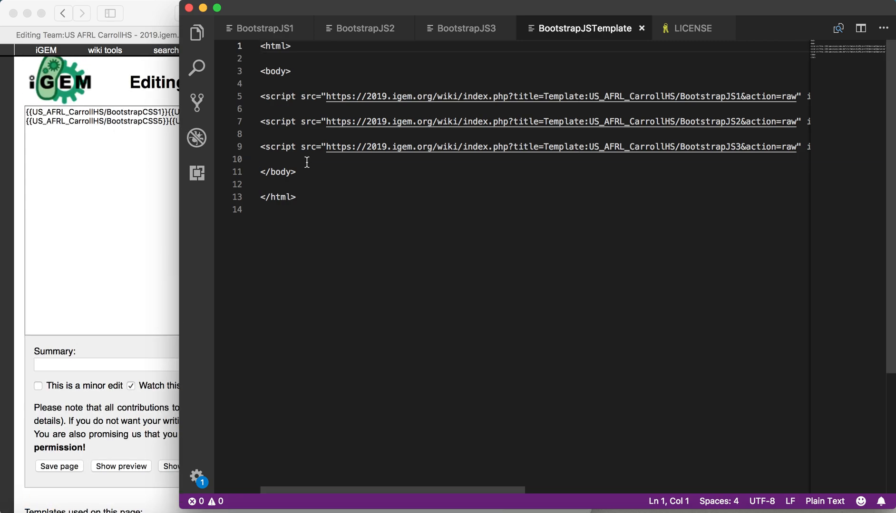
click(297, 197)
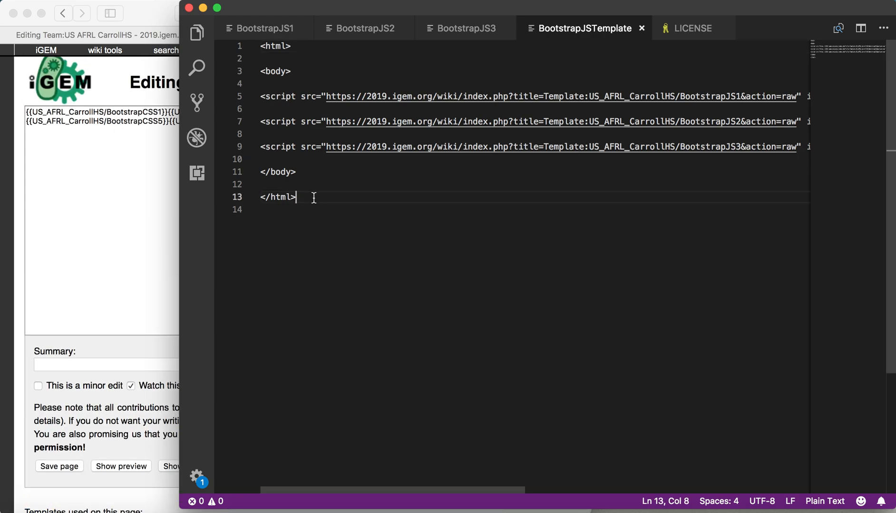
key(enter)
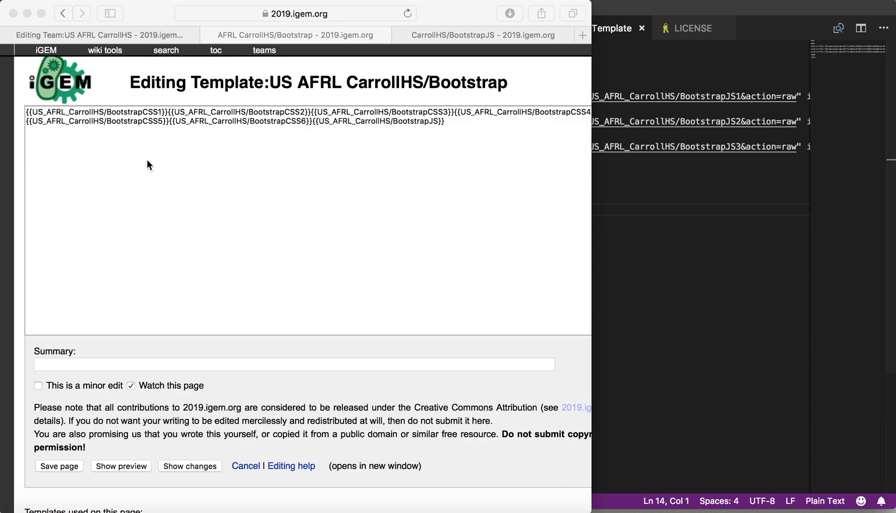
- Add {{US_AFRL_CarrollHS/BootstrapJS1}}, JS2 and JS3 transclusions above <html> in the BootstrapJS template
click(481, 35)
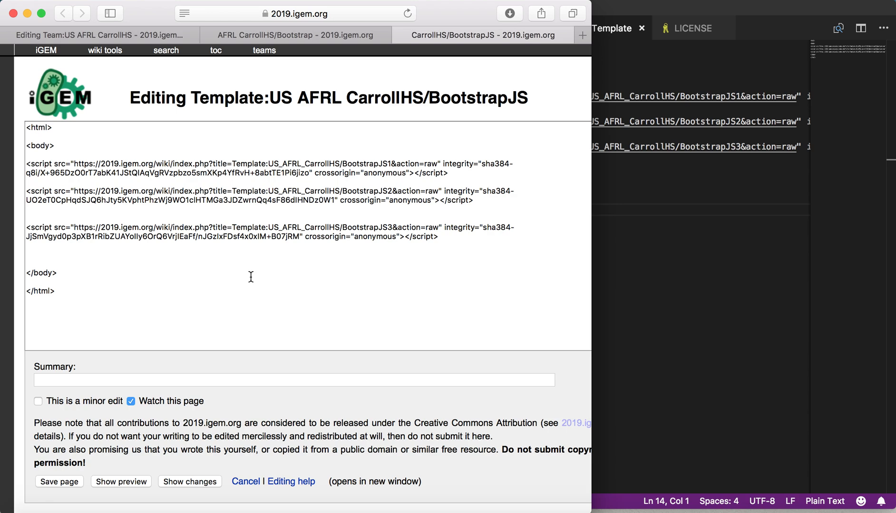
mouse_move(117, 158)
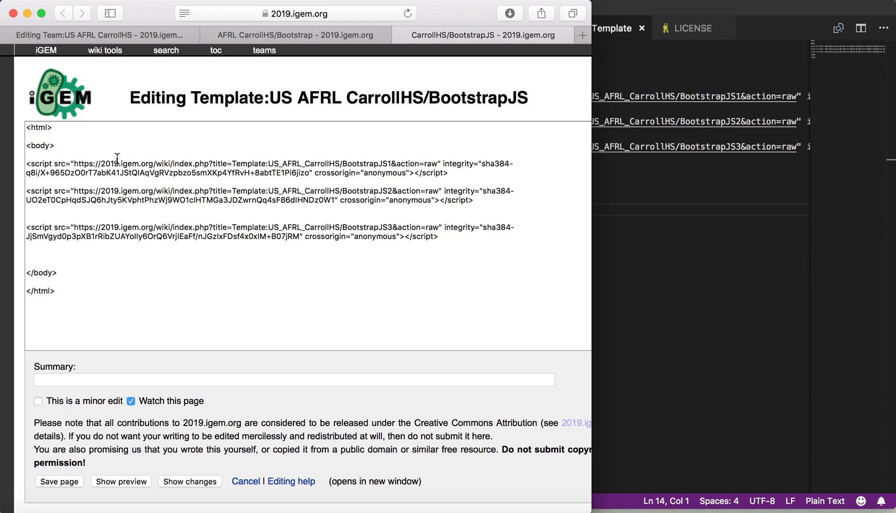
mouse_move(27, 128)
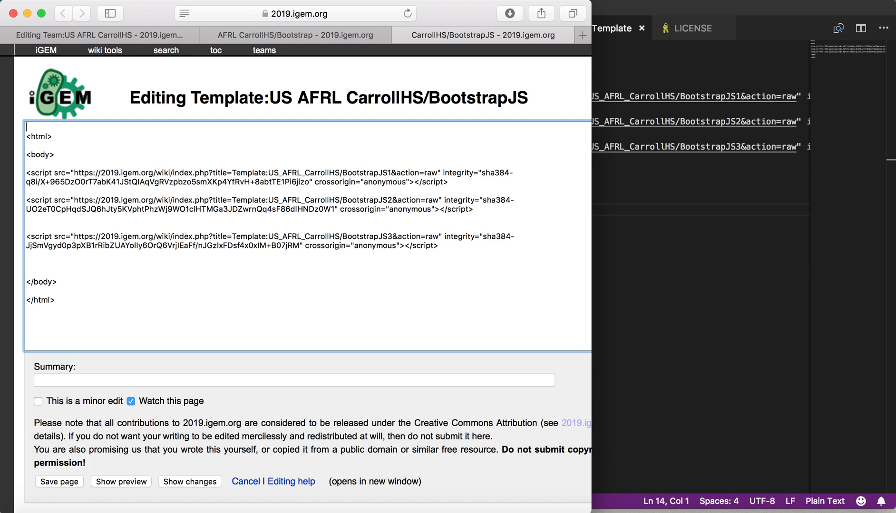
text({{US_)
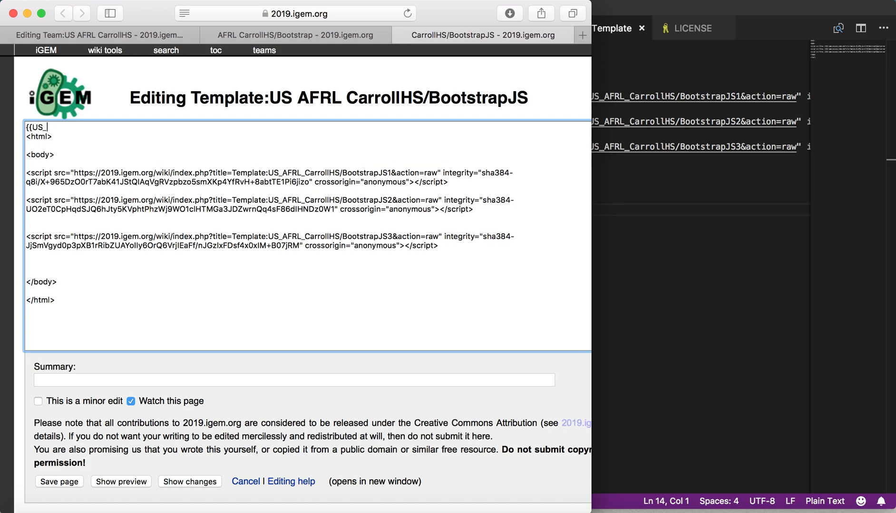
text(AFRL_C)
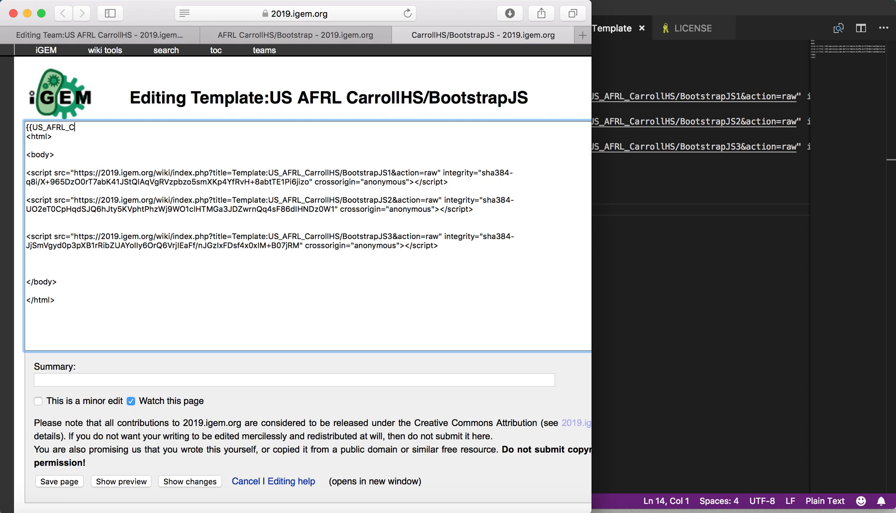
text(arroll)
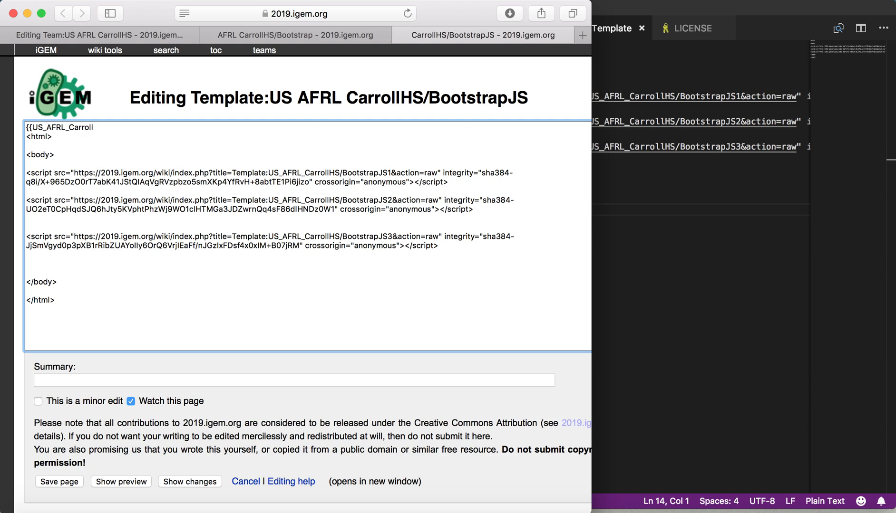
text(HS)
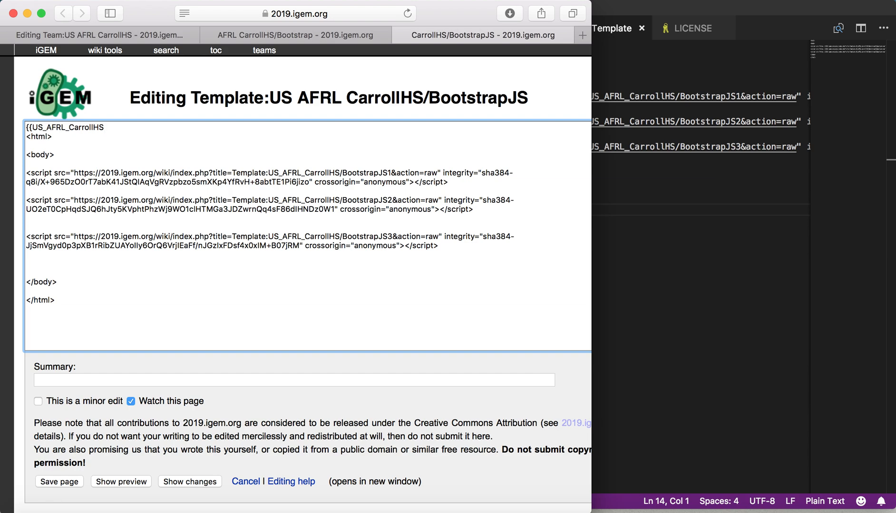
text(/Boo)
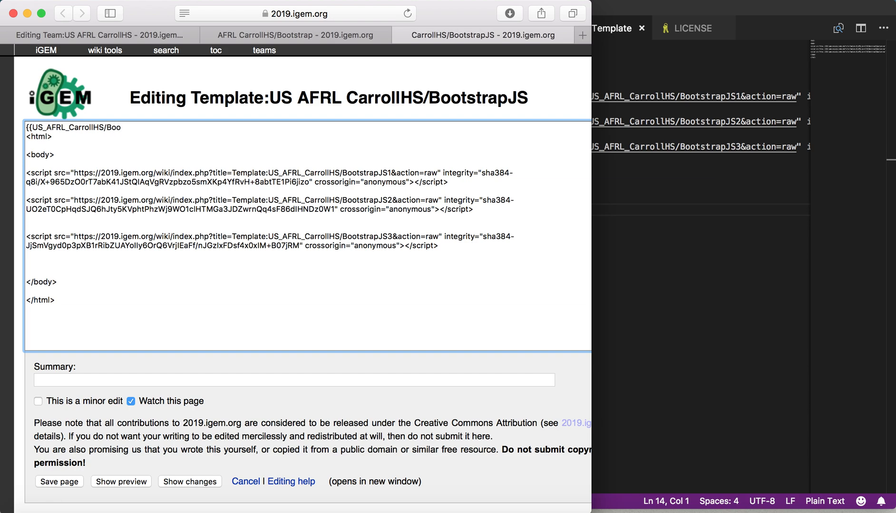
text(tstrapJS)
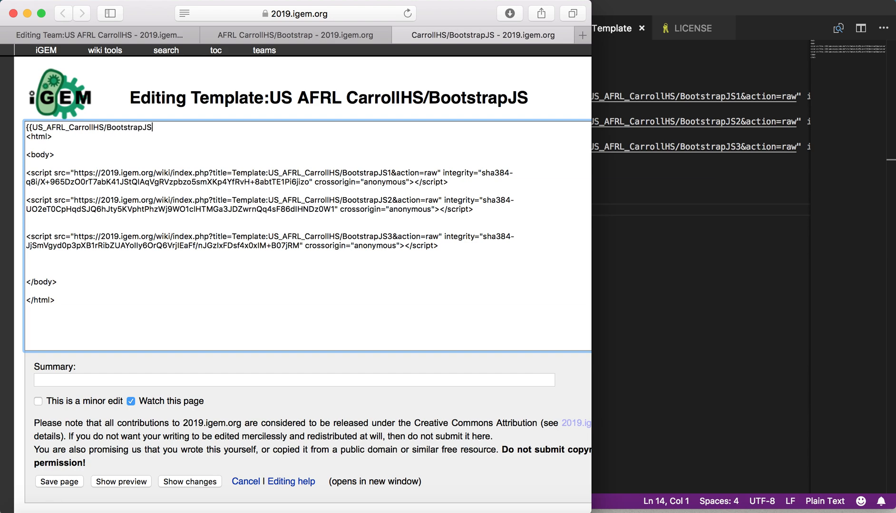
text(1}})
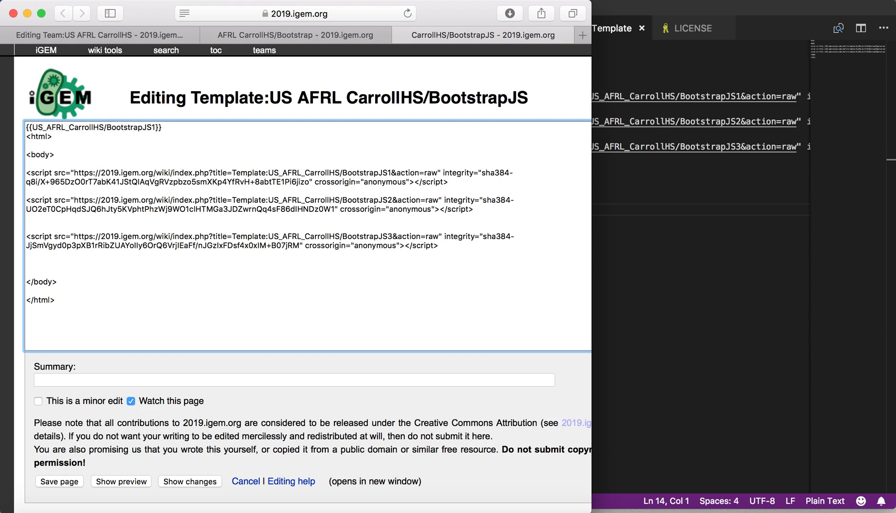
text({{US_AFRL_CarrollHS/BootstrapJS1}}{{US_AFRL_CarrollHS/BootstrapJS1}})
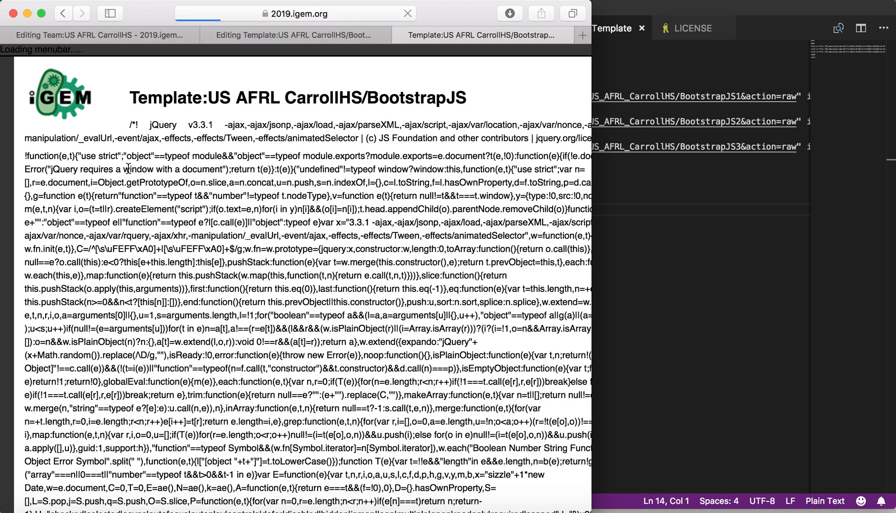
- Open the BootstrapJS1 template's edit page on the wiki and its jQuery source file in VS Code
click(105, 50)
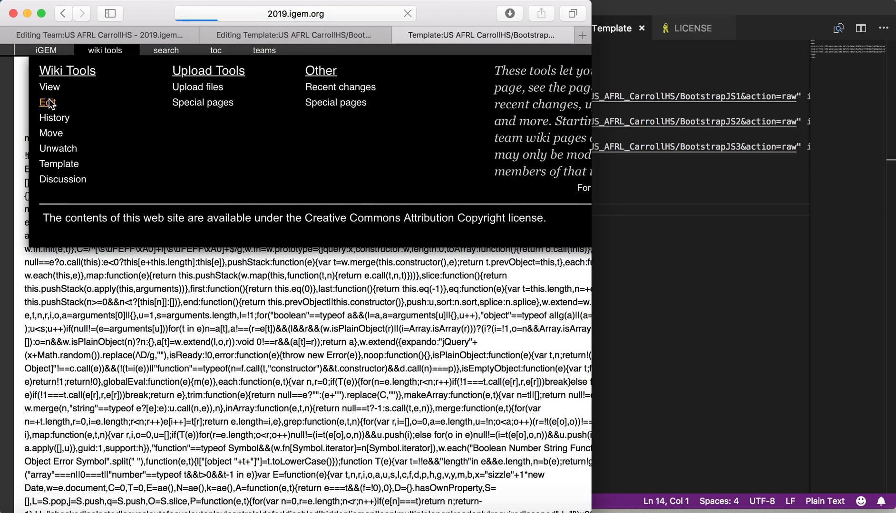
click(46, 103)
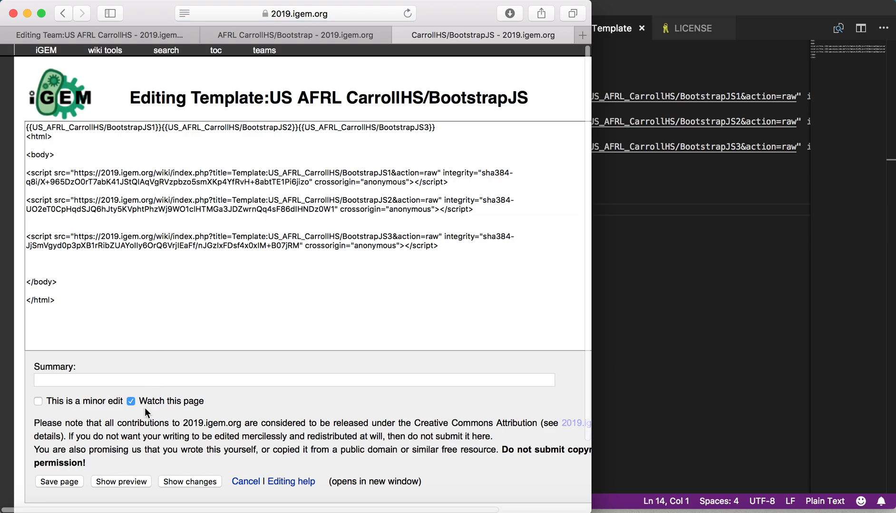
scroll(down, 3)
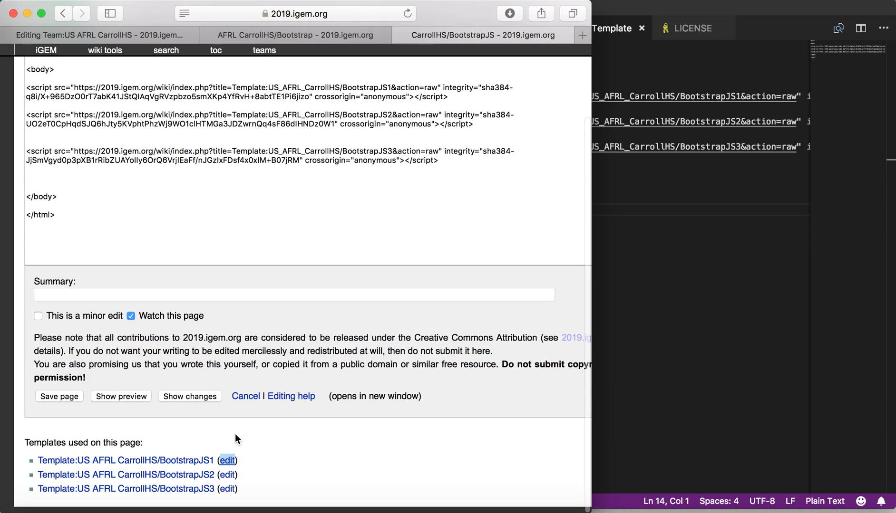
mouse_move(424, 206)
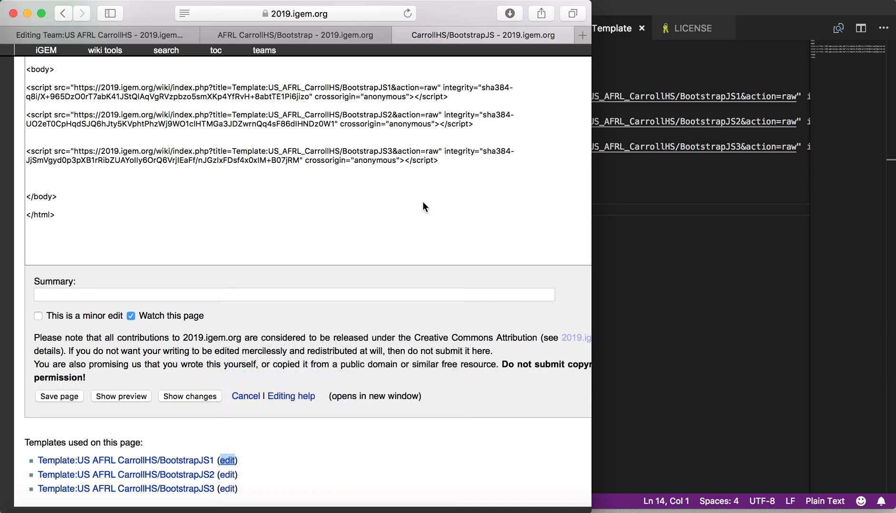
click(228, 461)
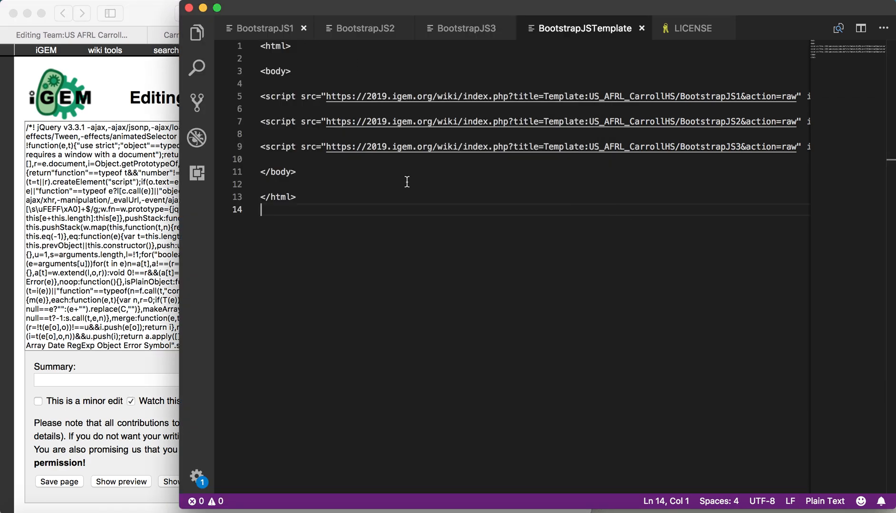
click(263, 28)
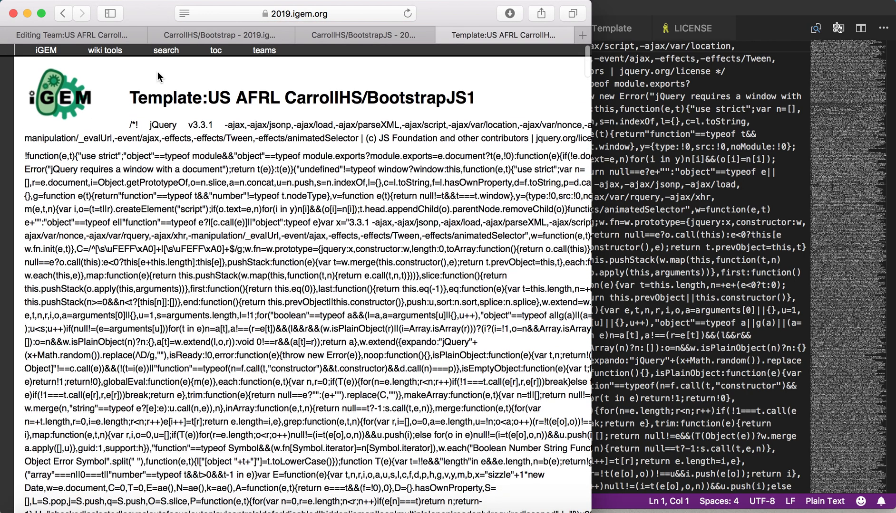
- Begin editing BootstrapJS1, then return to the BootstrapJS editing tab
click(105, 51)
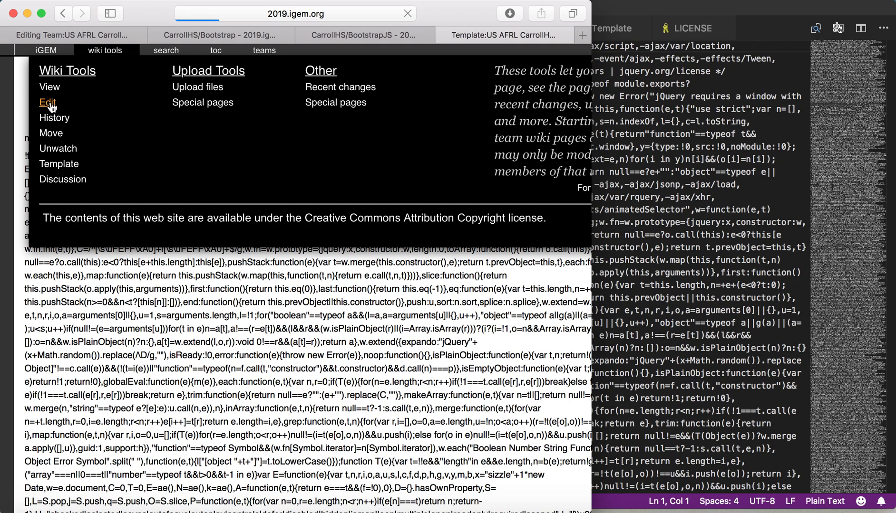
click(48, 103)
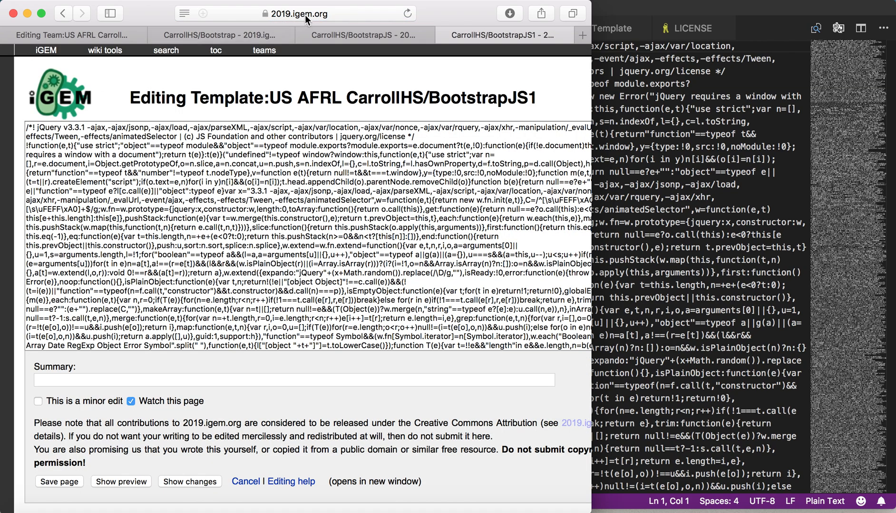
click(293, 13)
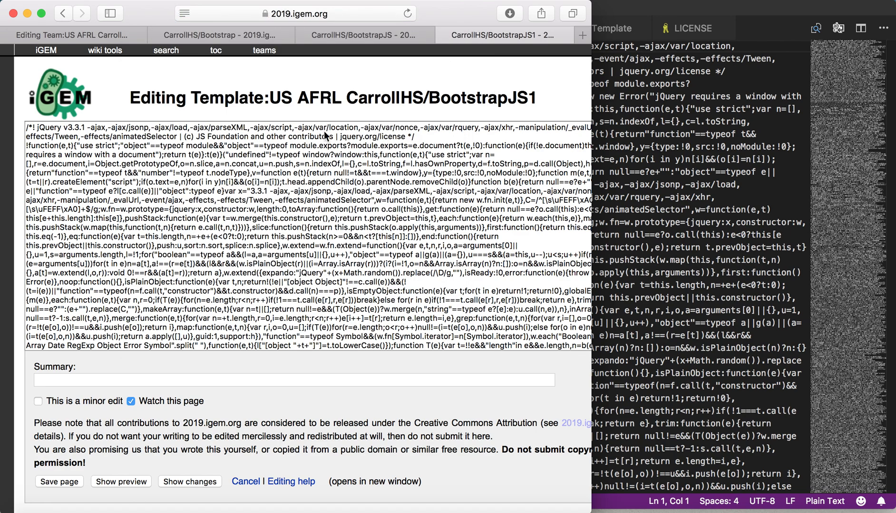
mouse_move(365, 35)
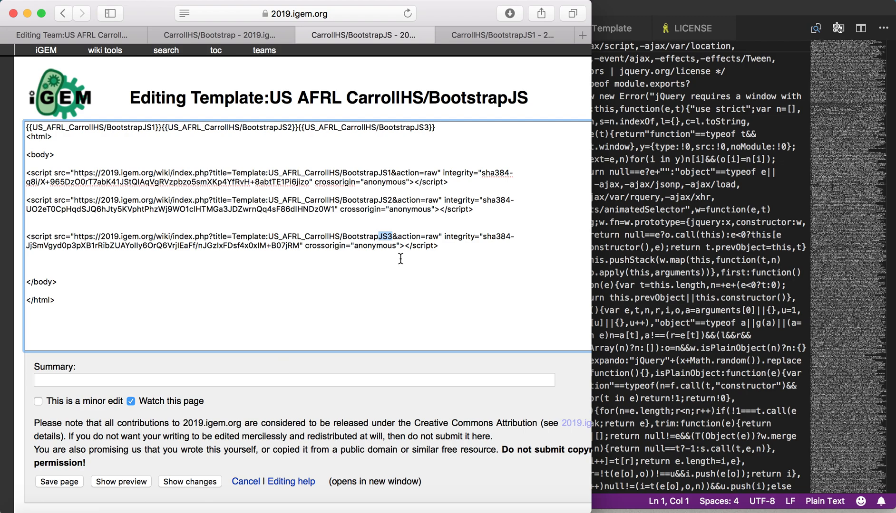
- Save the BootstrapJS template page with its three raw-script transclusions
click(437, 128)
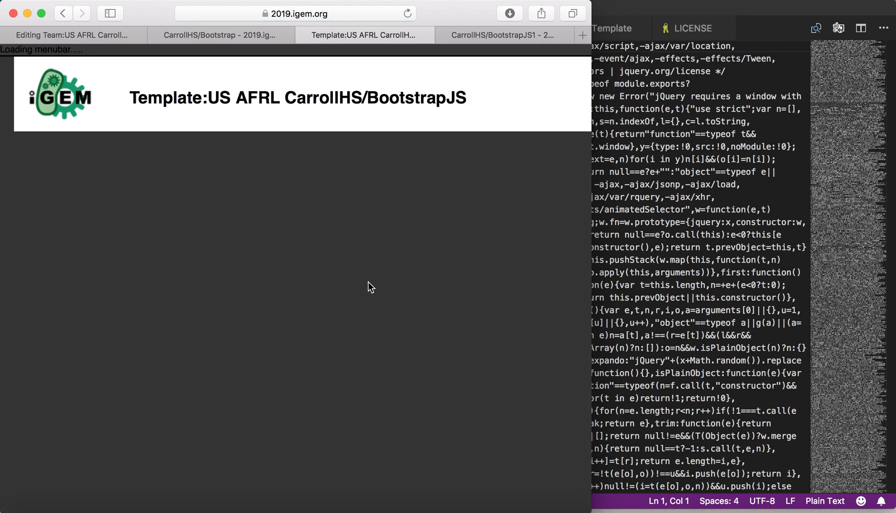
mouse_move(280, 175)
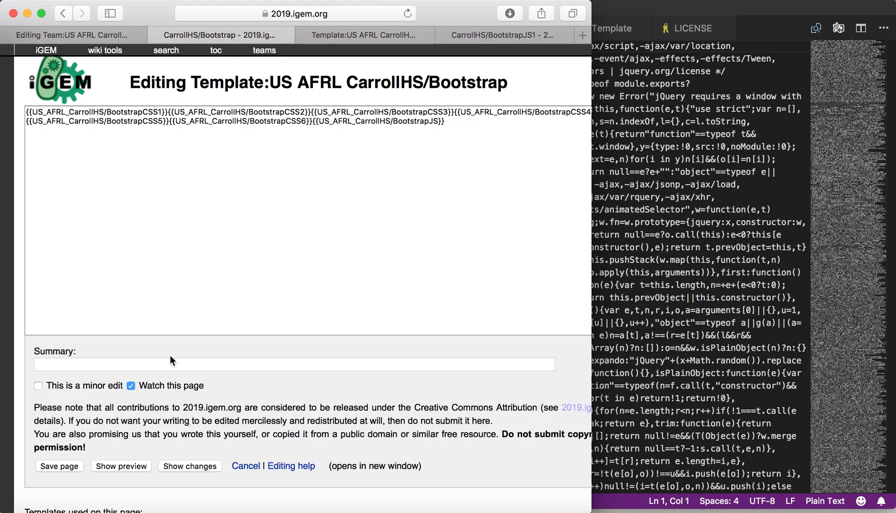
mouse_move(552, 206)
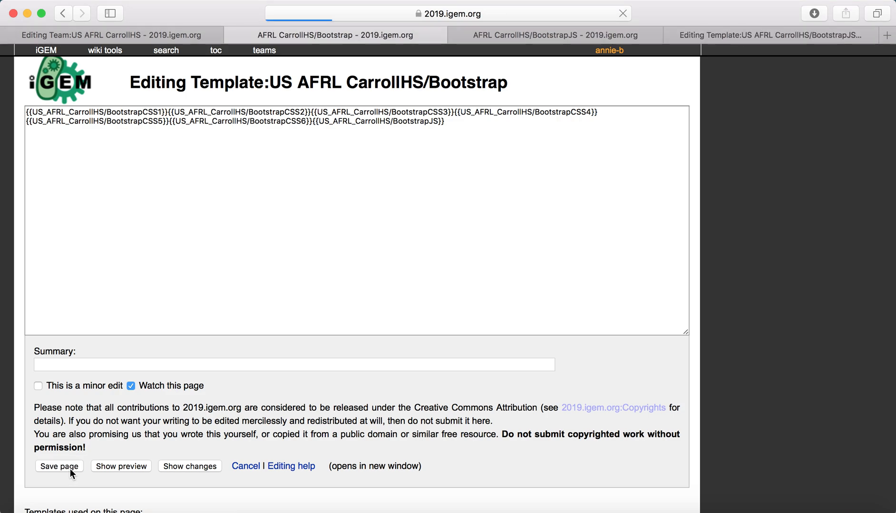
- Save the main Bootstrap template listing the six BootstrapCSS transclusions plus BootstrapJS
click(59, 465)
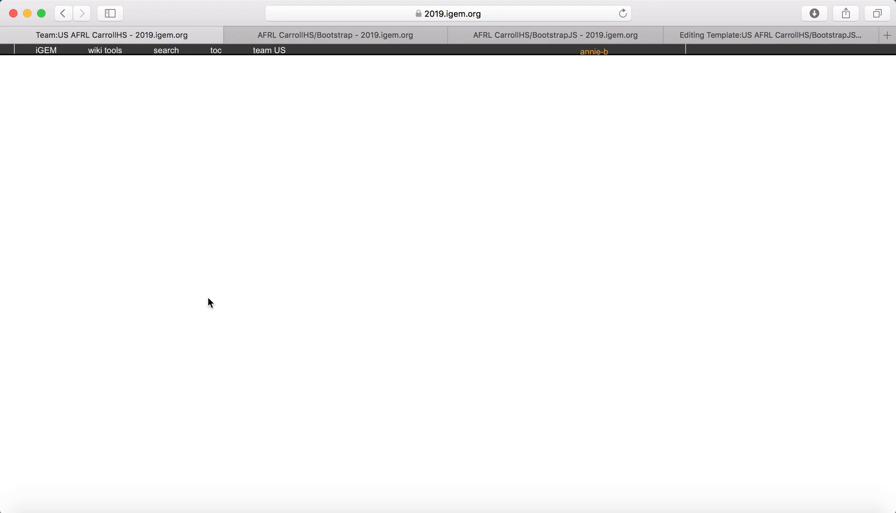
mouse_move(716, 48)
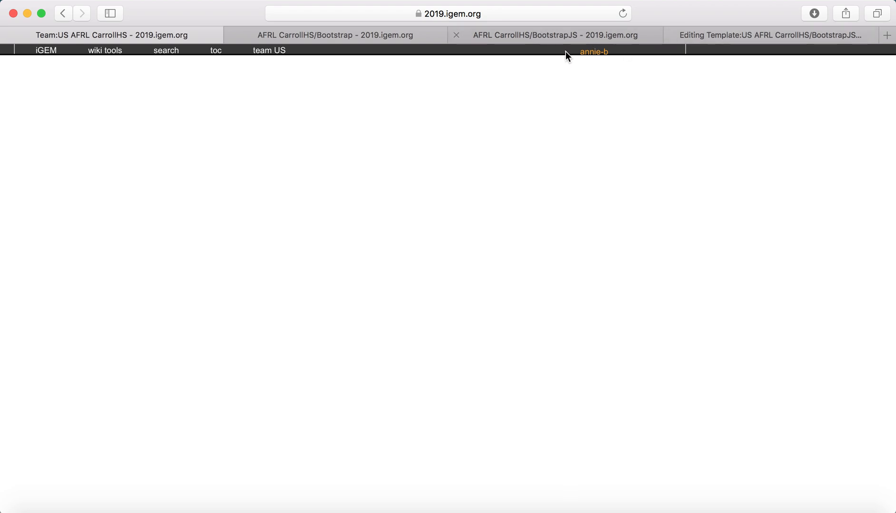
mouse_move(244, 143)
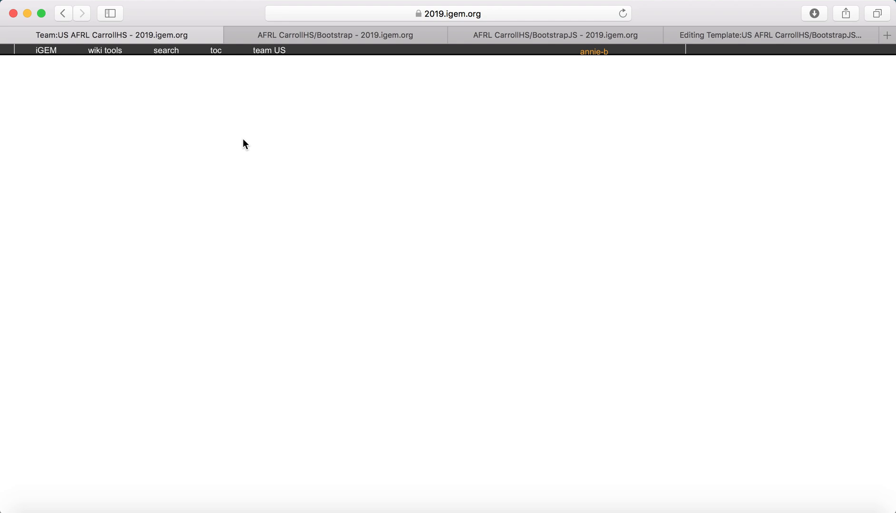
mouse_move(250, 155)
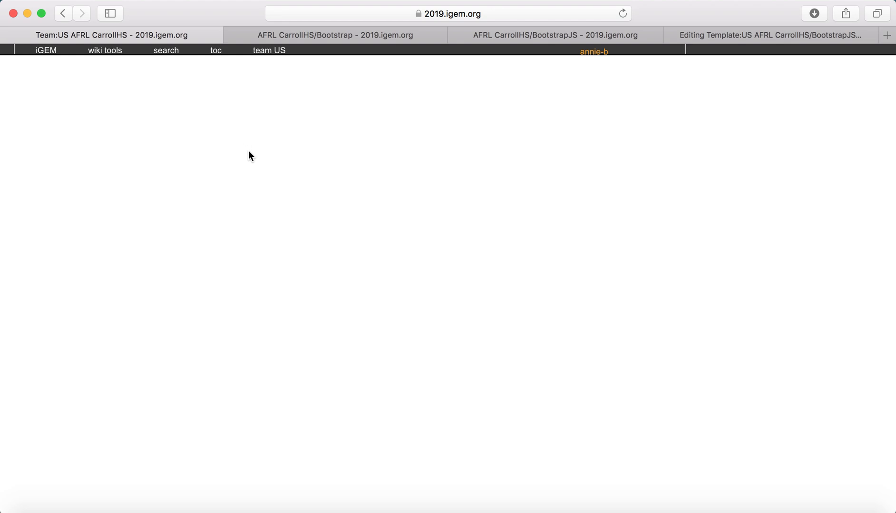